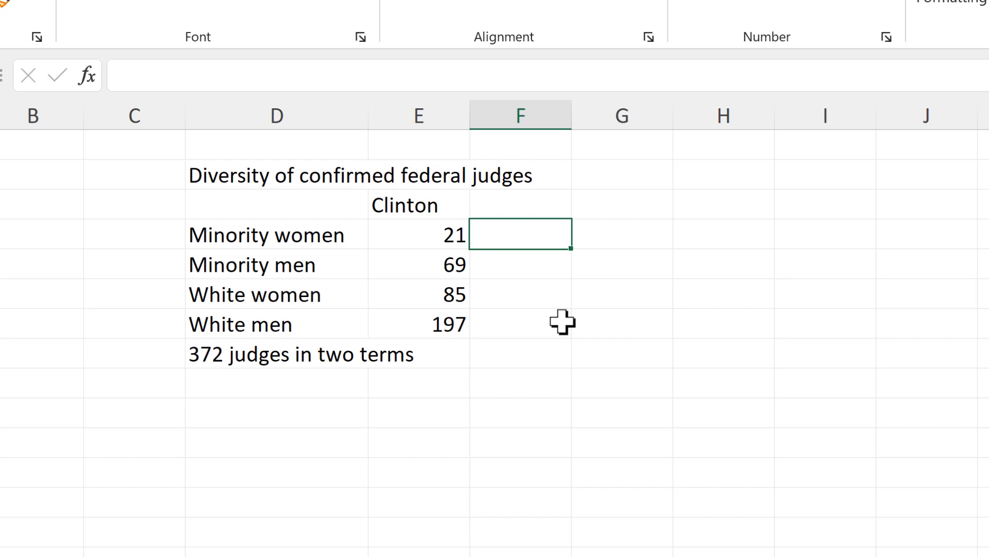
Enter =SQRT(E4) in F4, fill it down to F7, then edit it to =SQRT(E4/10).
{"action": "type", "text": "=SQRT("}
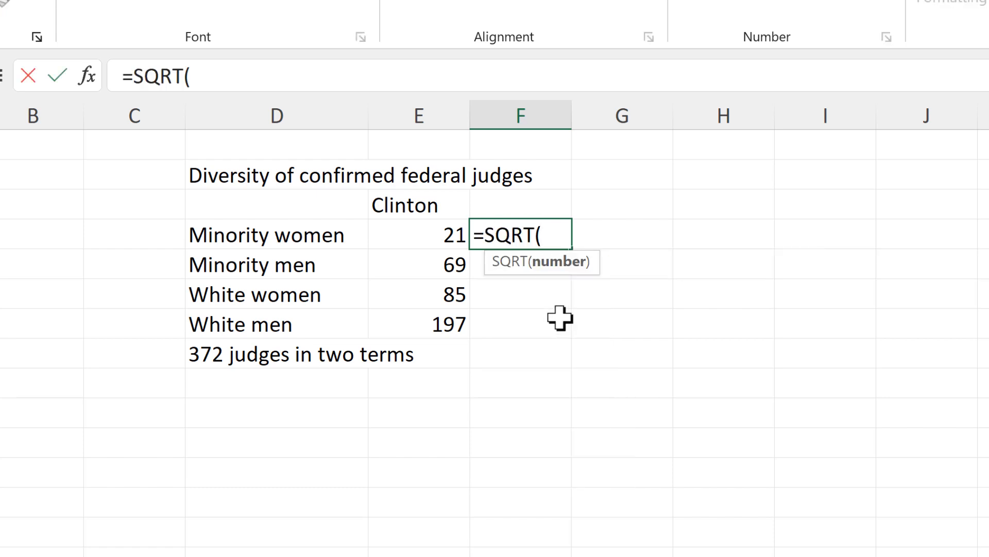
{"action": "key", "text": "Enter"}
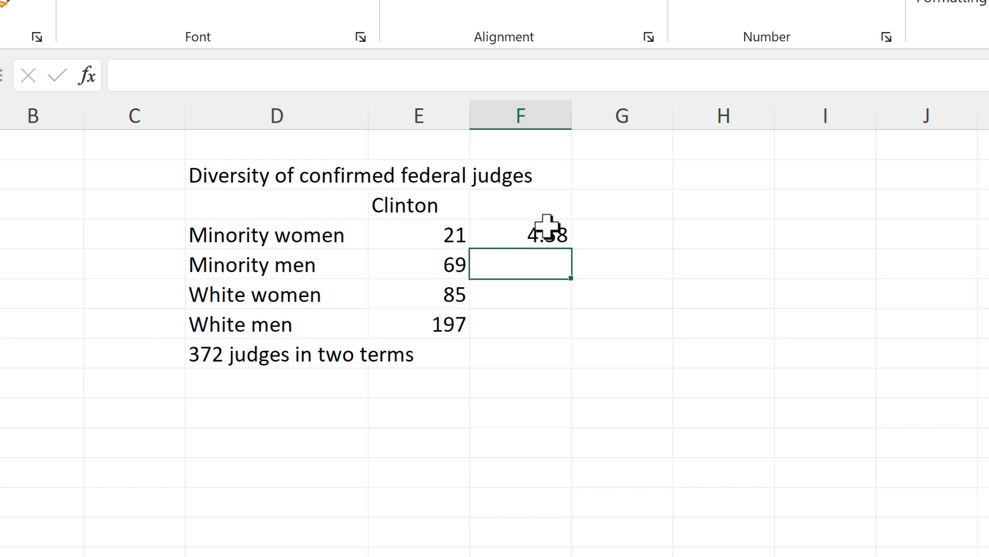
{"action": "left_click_drag", "start_coordinate": [520, 235], "coordinate": [520, 324]}
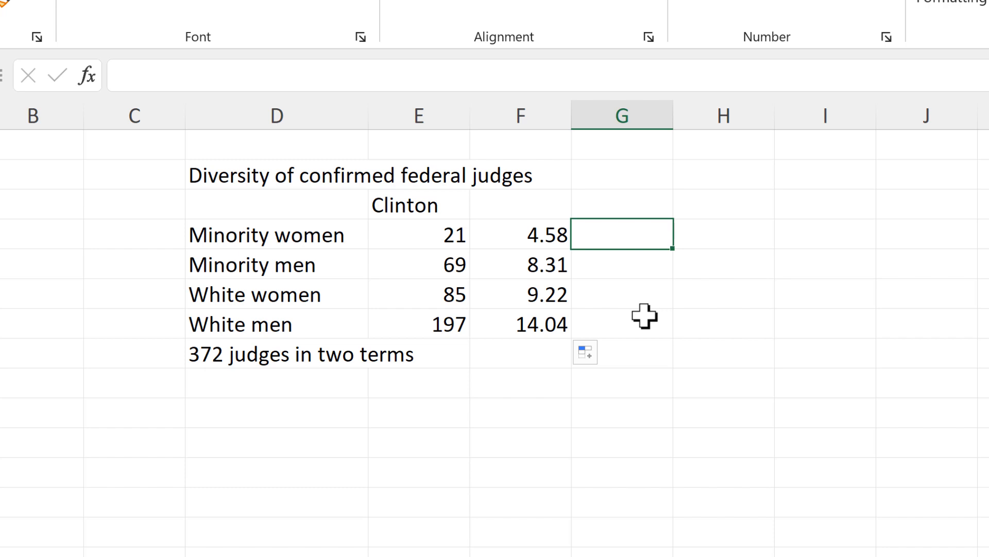
{"action": "left_click", "coordinate": [520, 234]}
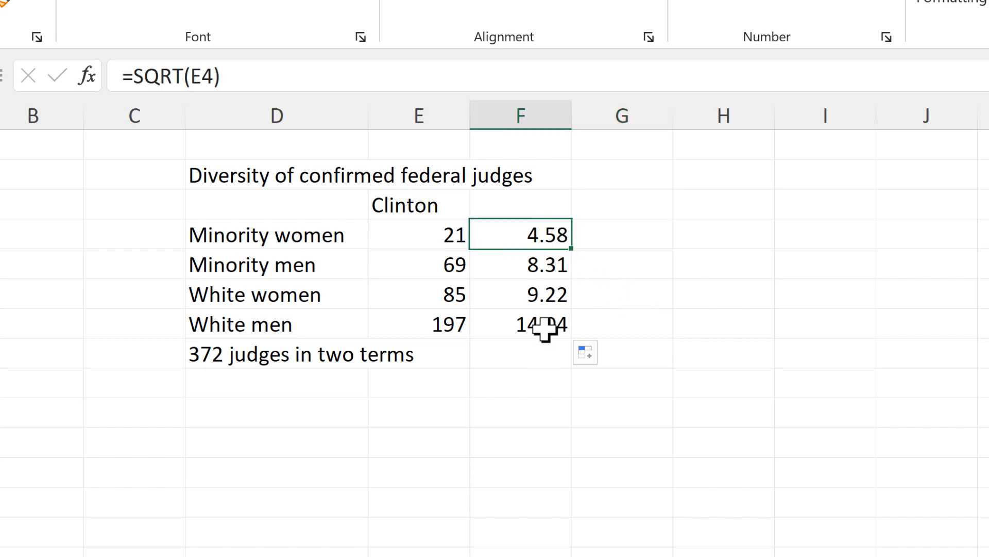
{"action": "key", "text": "F2"}
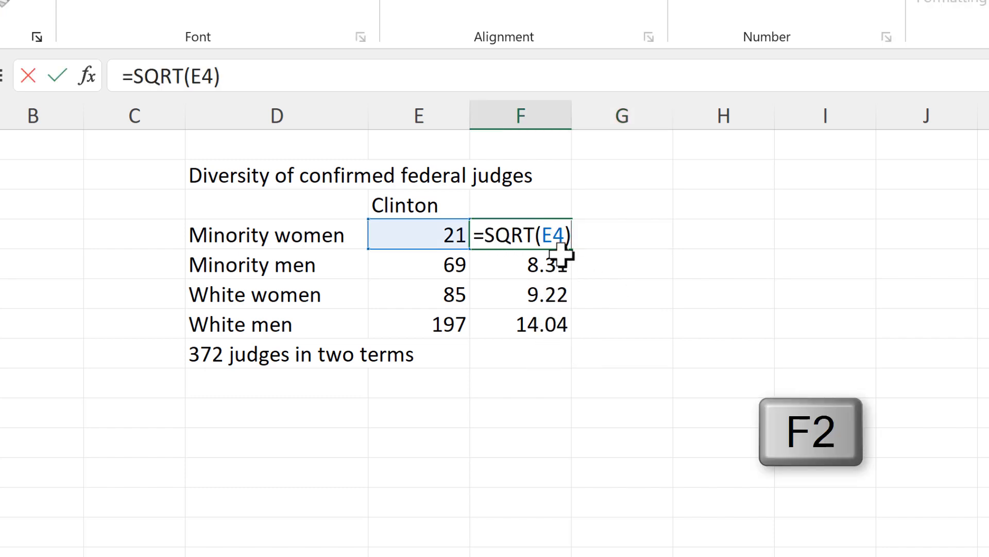
{"action": "type", "text": "/"}
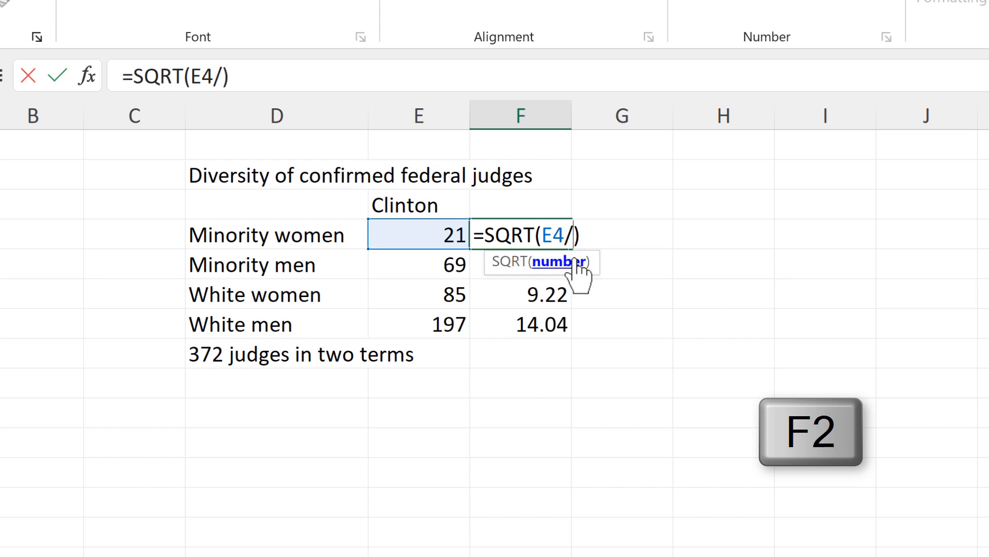
{"action": "type", "text": "10"}
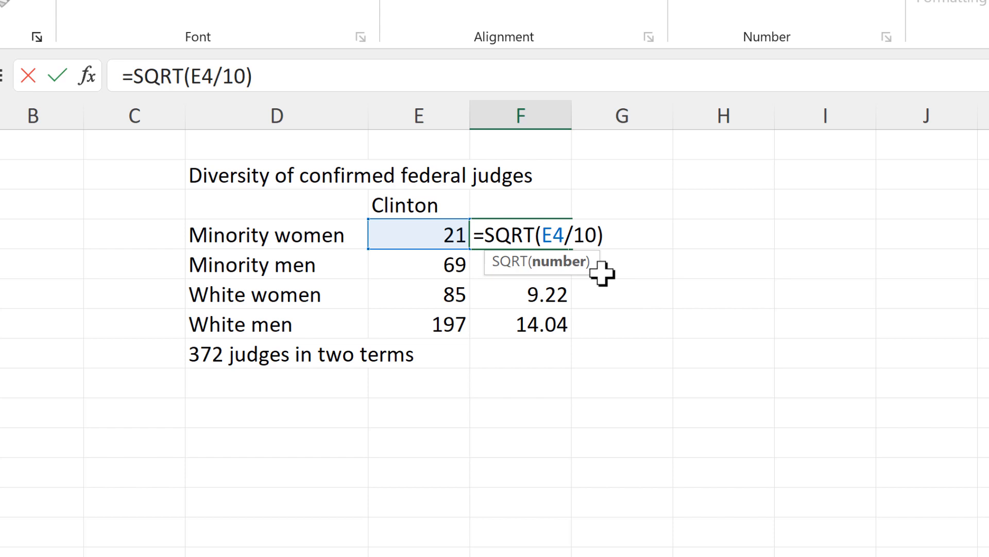
{"action": "key", "text": "Enter"}
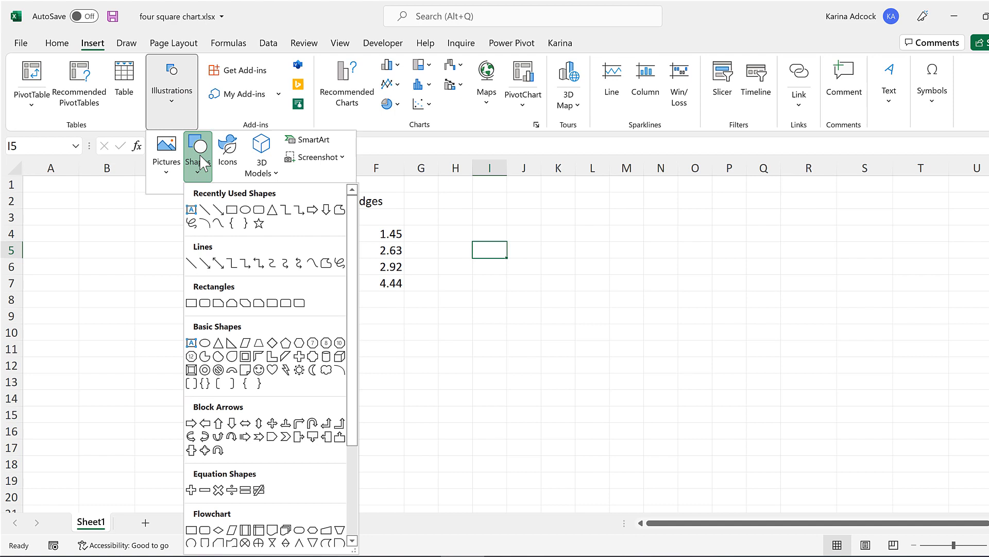
{"action": "mouse_move", "coordinate": [191, 303]}
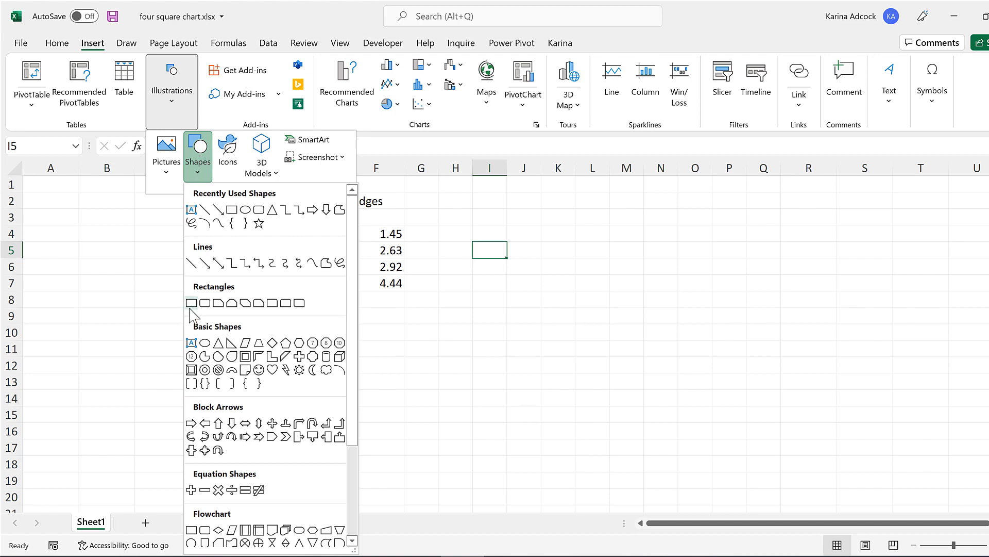
Draw a rectangle shape as a square just right of the judges table.
{"action": "left_click", "coordinate": [190, 302]}
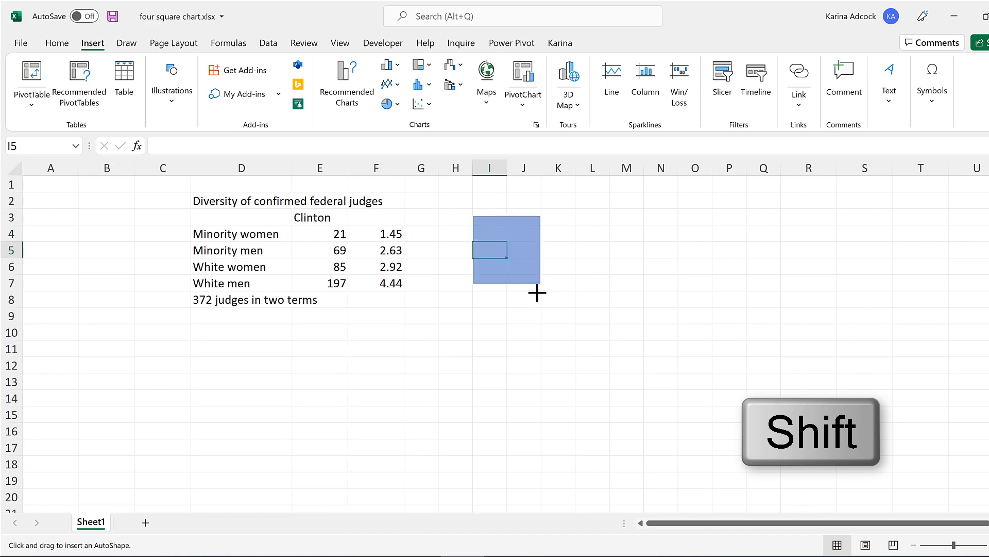
{"action": "left_click_drag", "start_coordinate": [474, 224], "coordinate": [538, 294]}
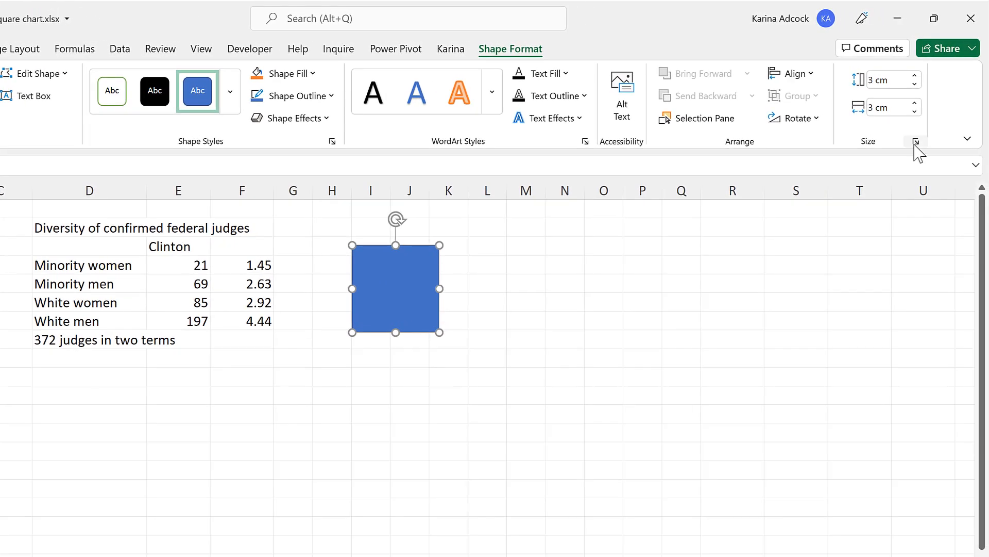
In the Format Shape size settings, tick Lock aspect ratio for the square.
{"action": "left_click", "coordinate": [915, 142]}
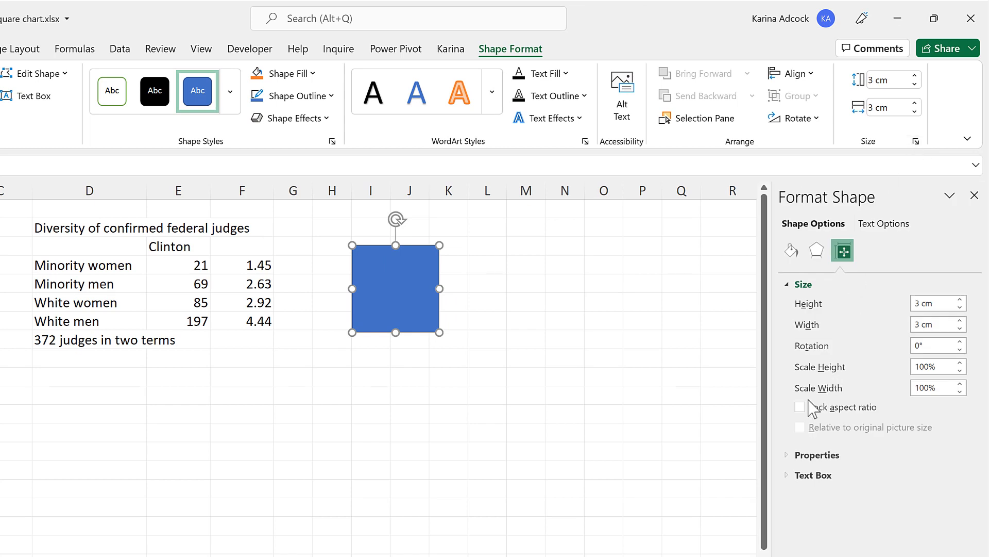
{"action": "left_click", "coordinate": [800, 407]}
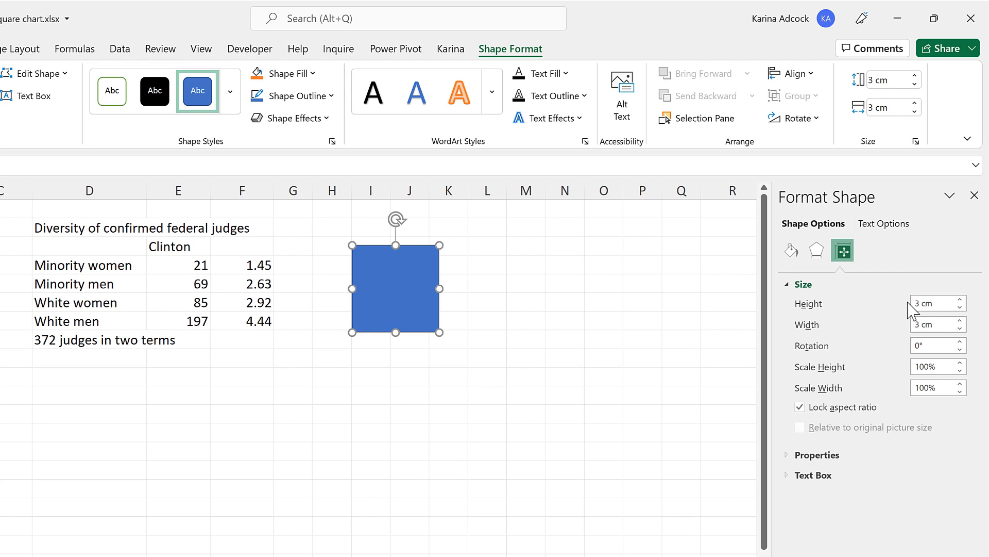
{"action": "mouse_move", "coordinate": [265, 257]}
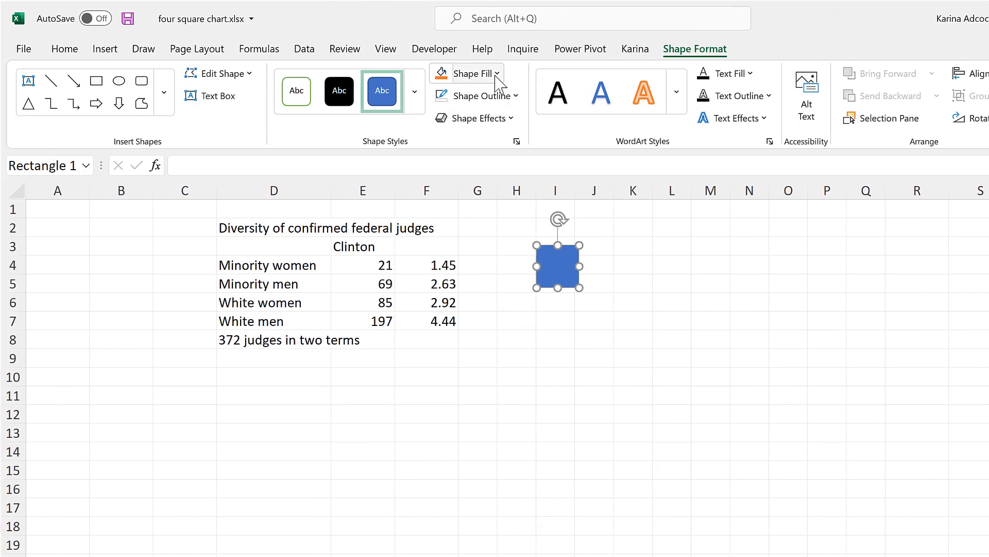
Fill the square dark green and add the count 21 as its text.
{"action": "left_click", "coordinate": [466, 72]}
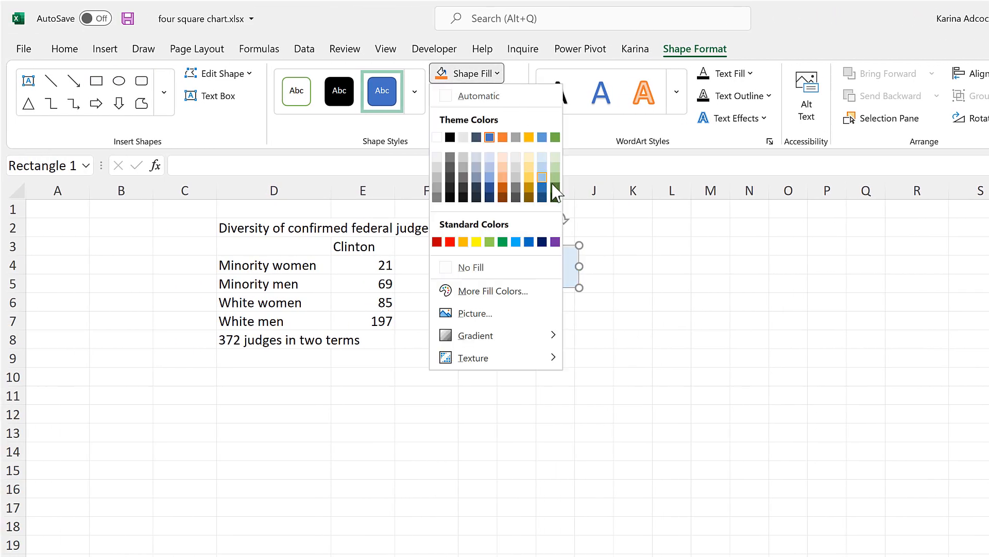
{"action": "left_click", "coordinate": [555, 178]}
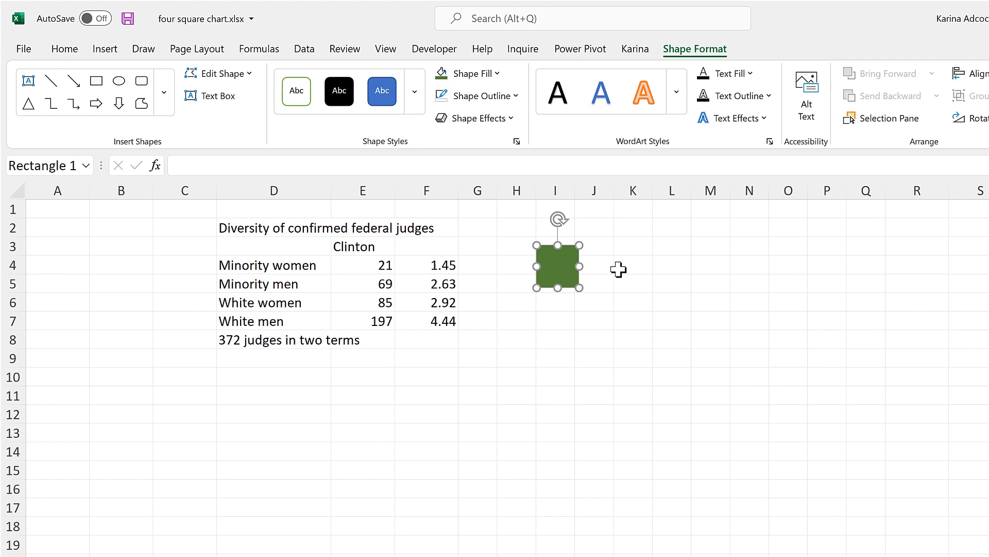
{"action": "double_click", "coordinate": [558, 265]}
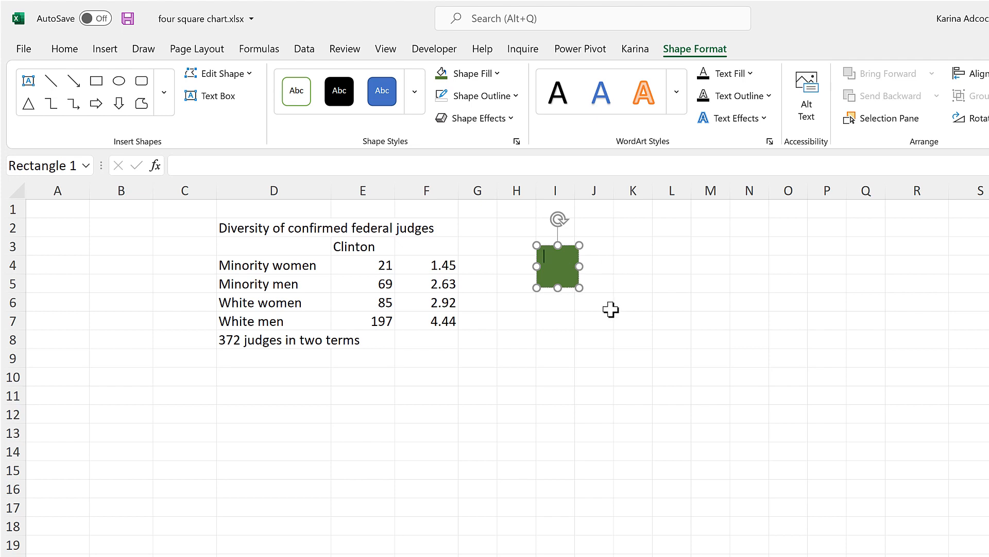
{"action": "type", "text": "21"}
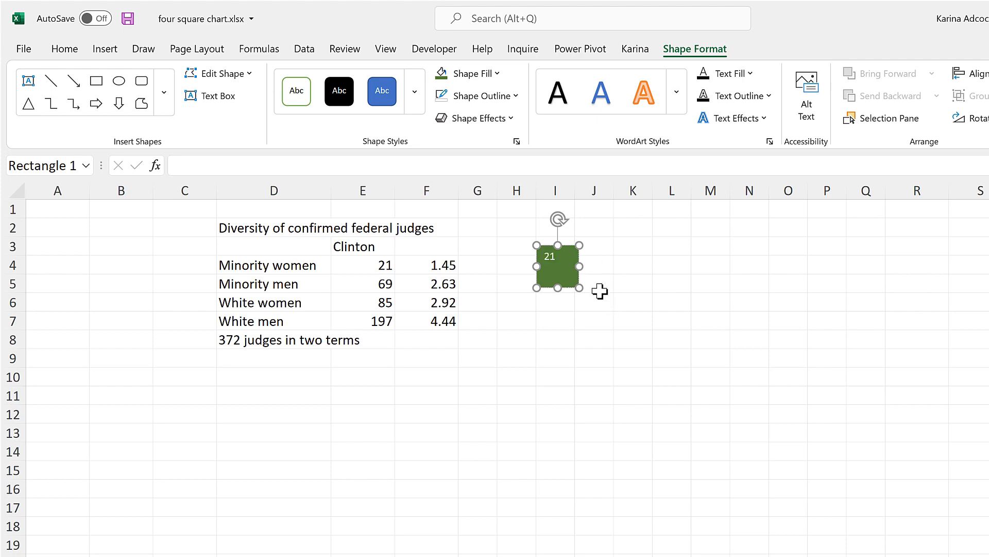
{"action": "mouse_move", "coordinate": [243, 154]}
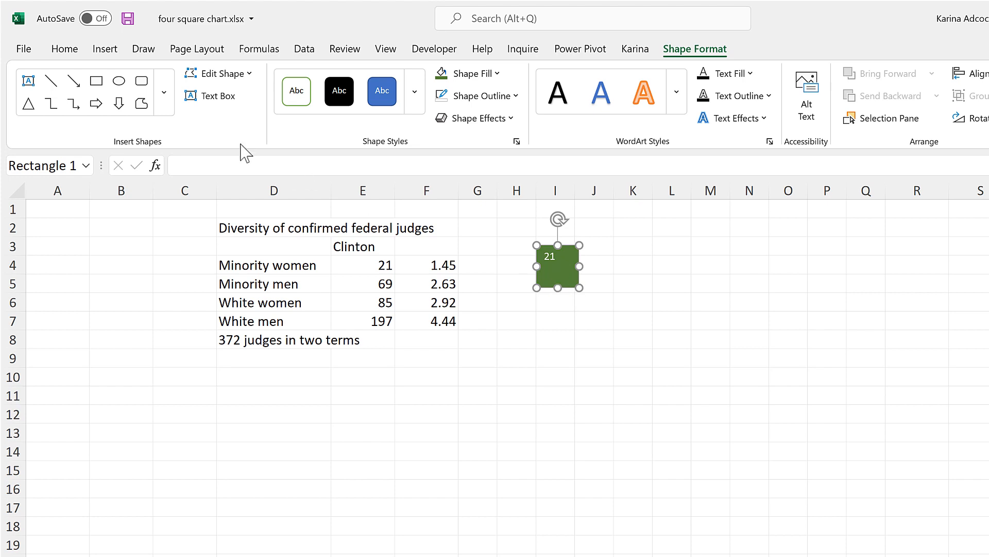
Format the 21 in Arial, one size larger, aligned to the square's lower right.
{"action": "left_click", "coordinate": [64, 48]}
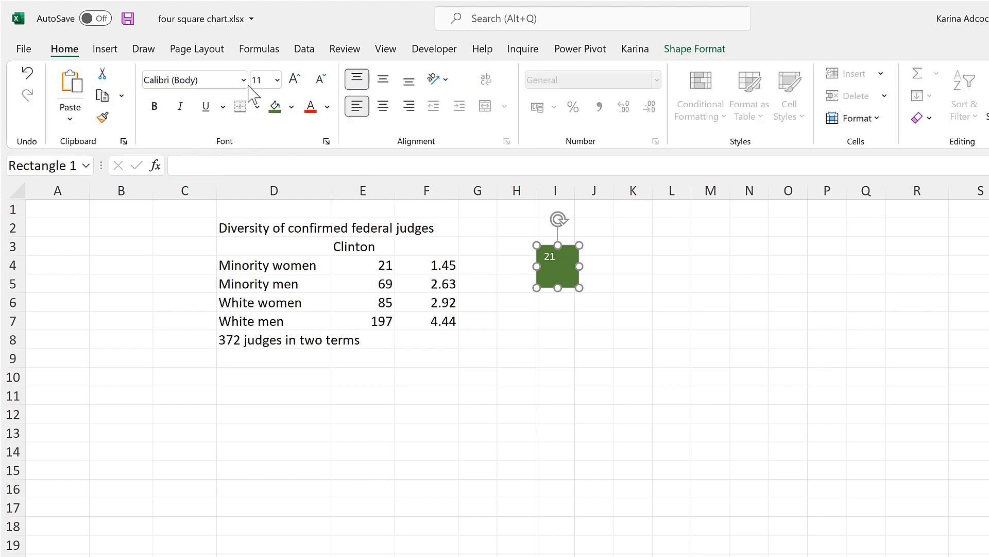
{"action": "left_click", "coordinate": [243, 79]}
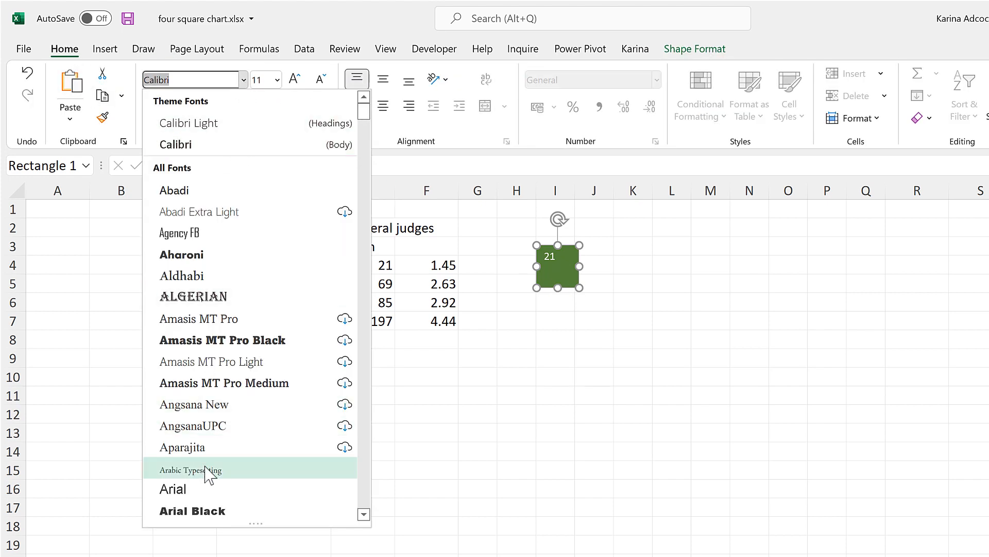
{"action": "left_click", "coordinate": [326, 105]}
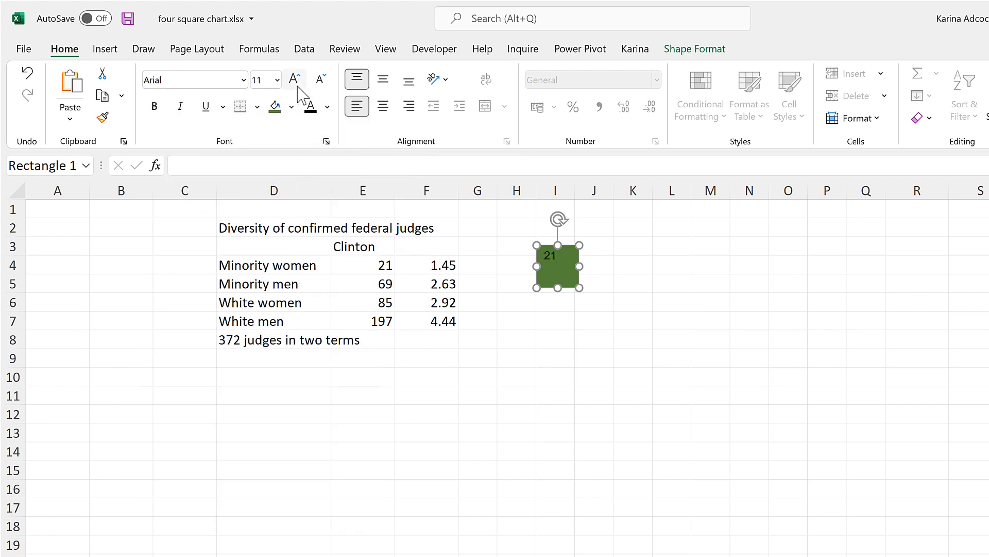
{"action": "left_click", "coordinate": [292, 80]}
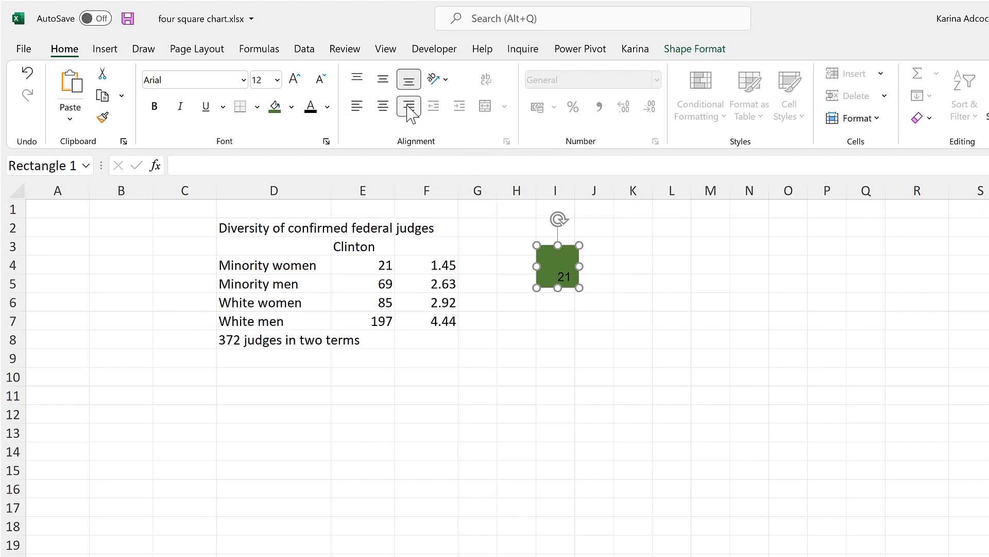
{"action": "left_click", "coordinate": [690, 49]}
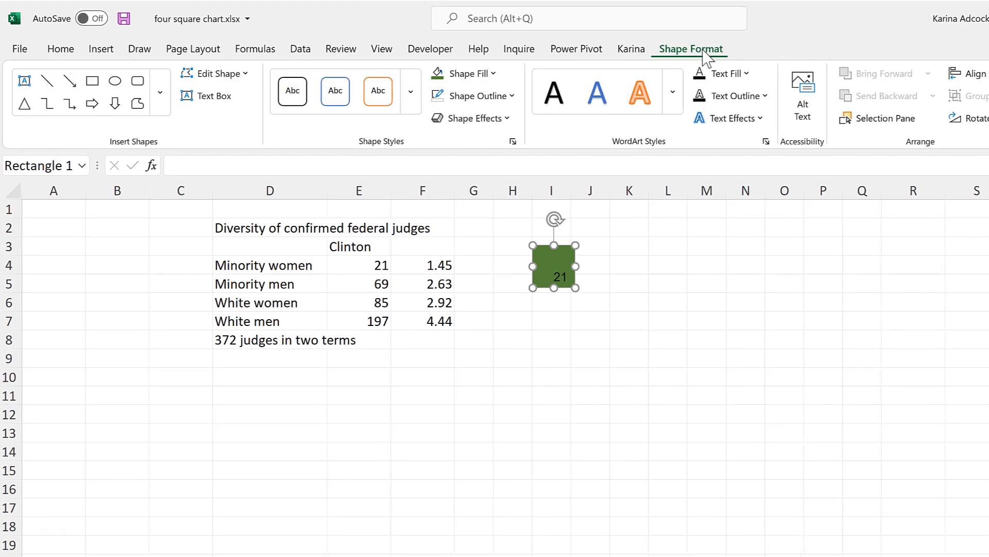
Drag the green 21 square down and right to around column K, rows 8–9.
{"action": "left_click", "coordinate": [788, 74]}
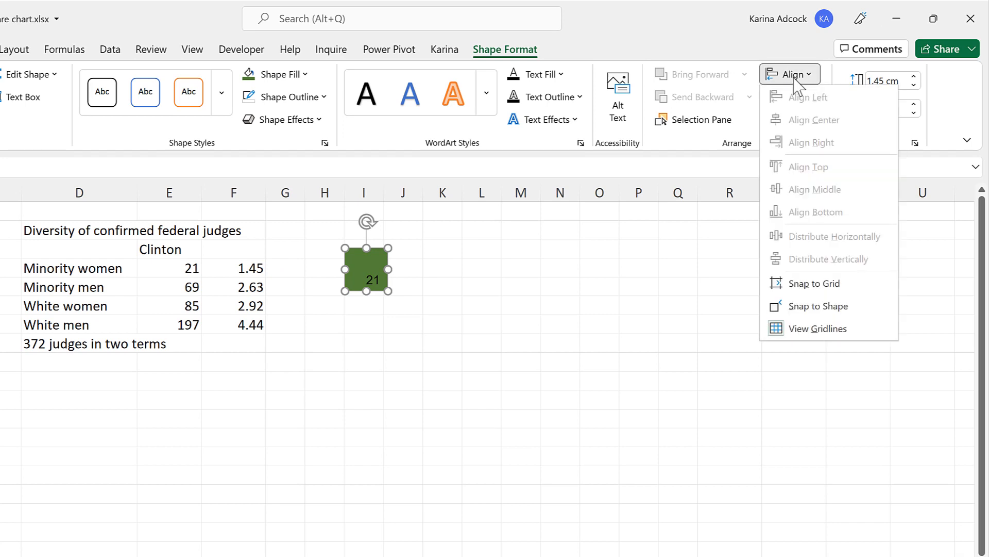
{"action": "mouse_move", "coordinate": [815, 283]}
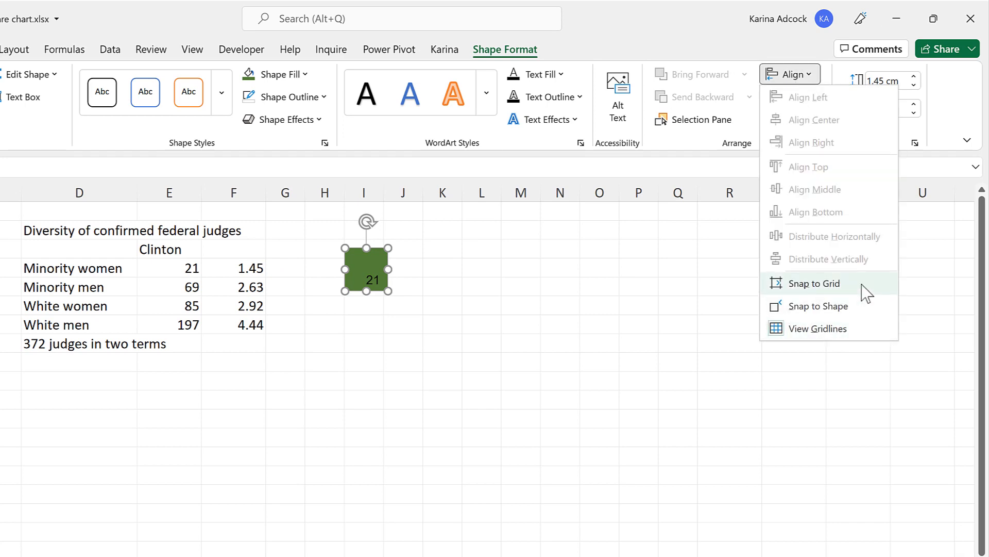
{"action": "left_click", "coordinate": [817, 283]}
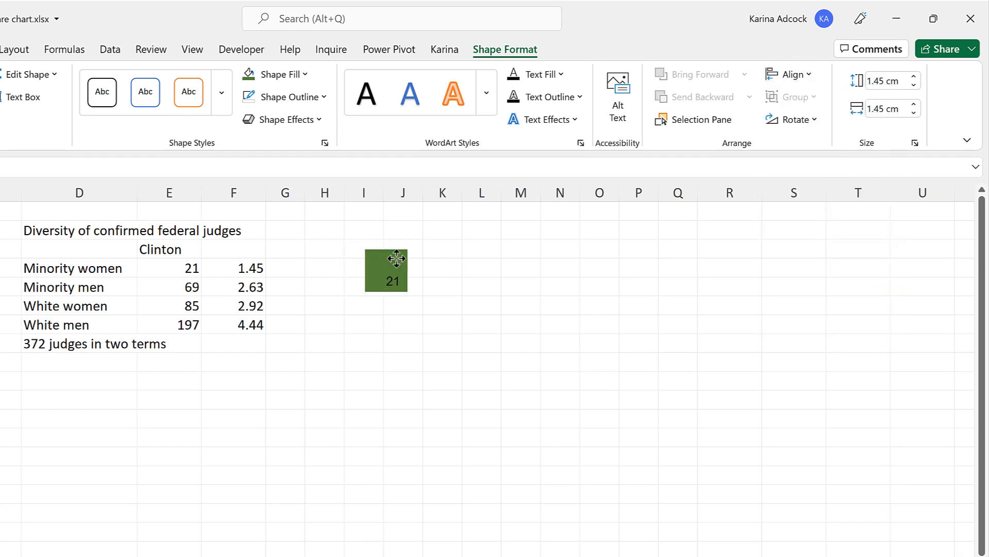
{"action": "left_click_drag", "start_coordinate": [386, 270], "coordinate": [404, 335]}
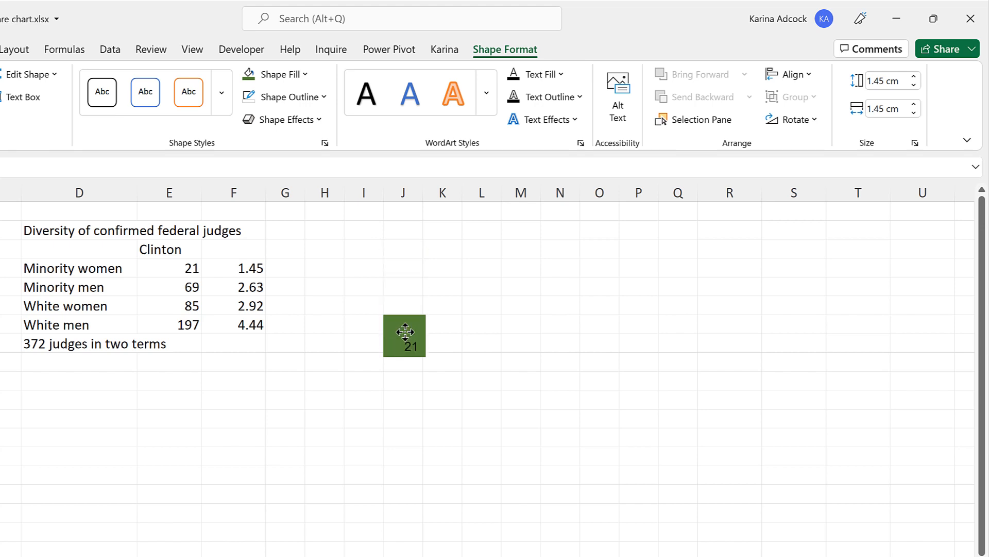
{"action": "left_click_drag", "start_coordinate": [404, 333], "coordinate": [440, 344]}
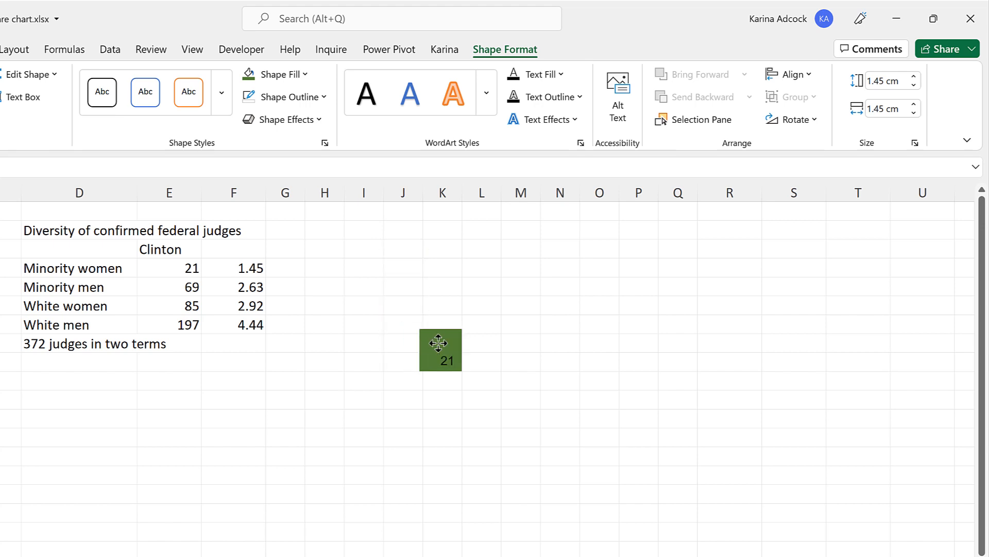
{"action": "left_click", "coordinate": [440, 349]}
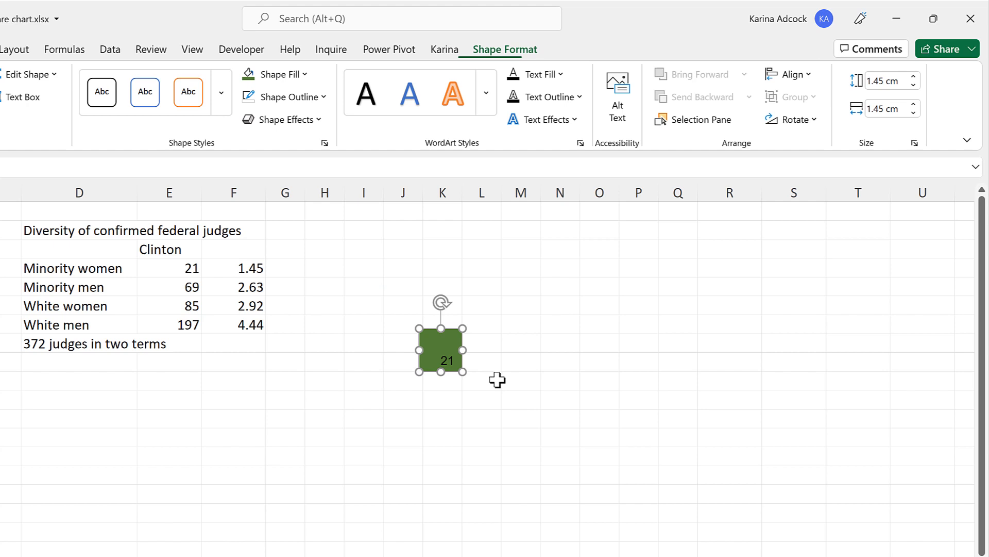
Duplicate the square with Ctrl+D and set the copy's height to 2.63 cm.
{"action": "key", "text": "ctrl+d"}
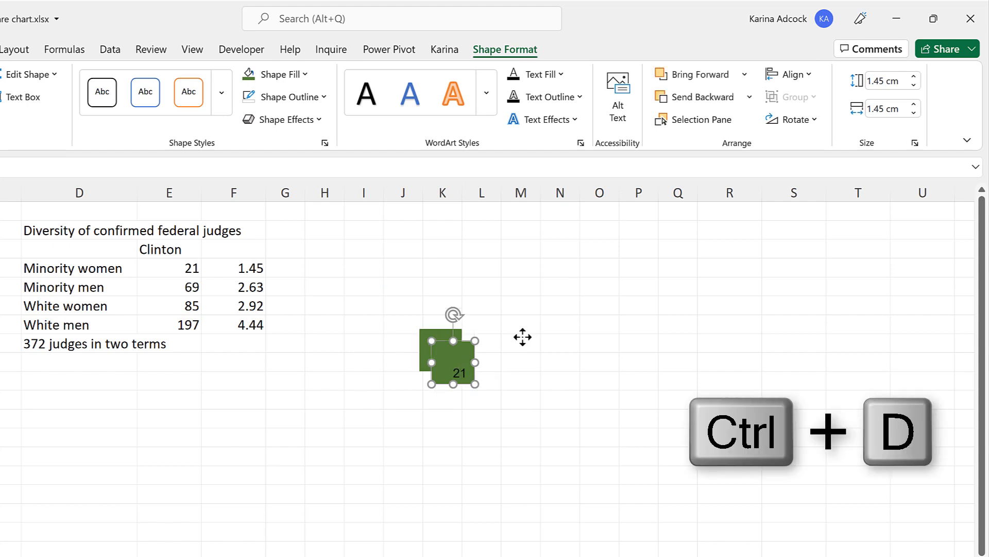
{"action": "key", "text": "ctrl+d"}
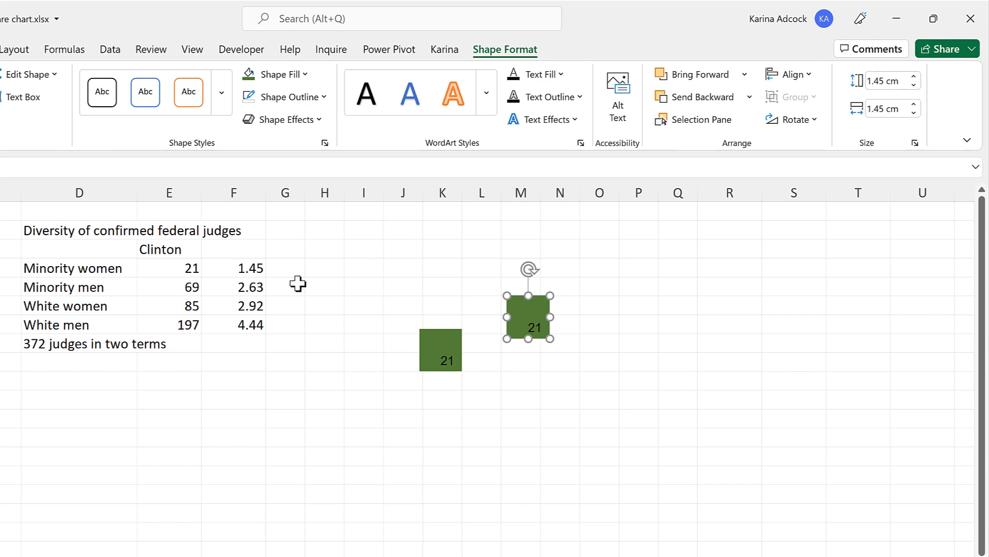
{"action": "mouse_move", "coordinate": [853, 125]}
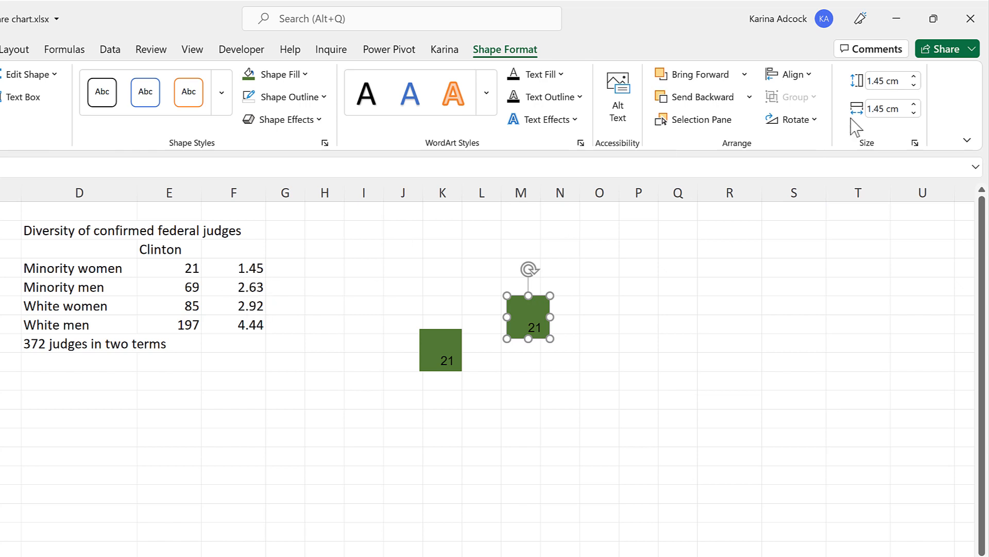
{"action": "left_click", "coordinate": [886, 80]}
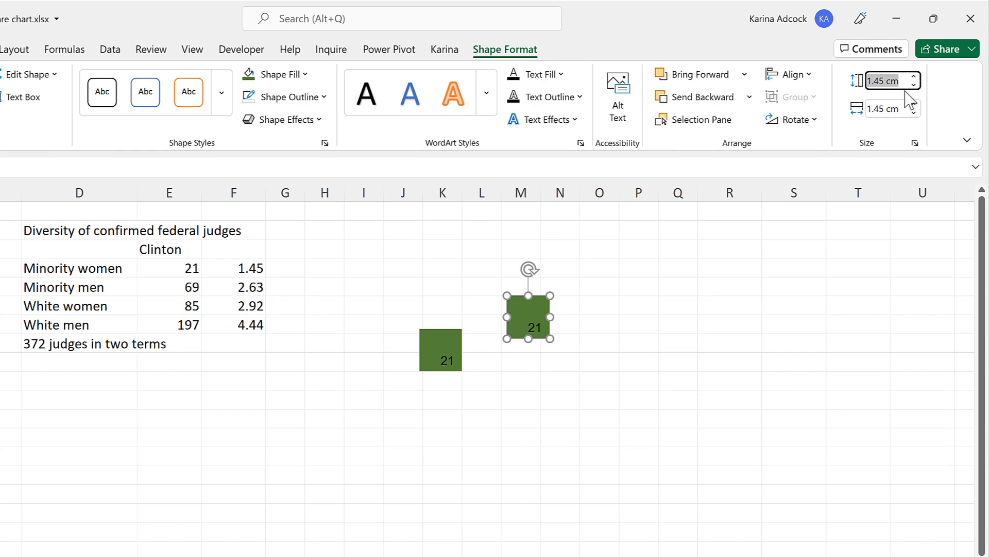
{"action": "type", "text": "2.63"}
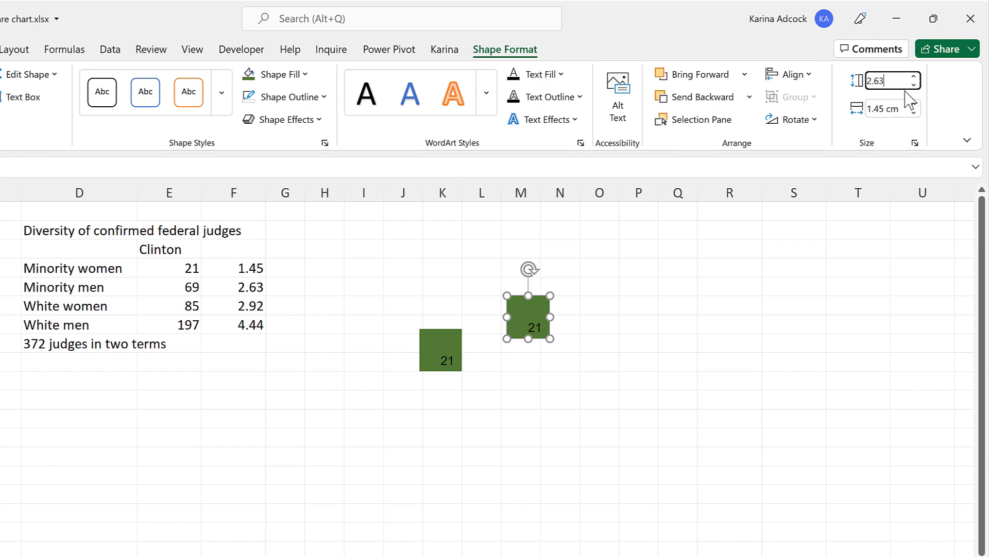
{"action": "key", "text": "enter"}
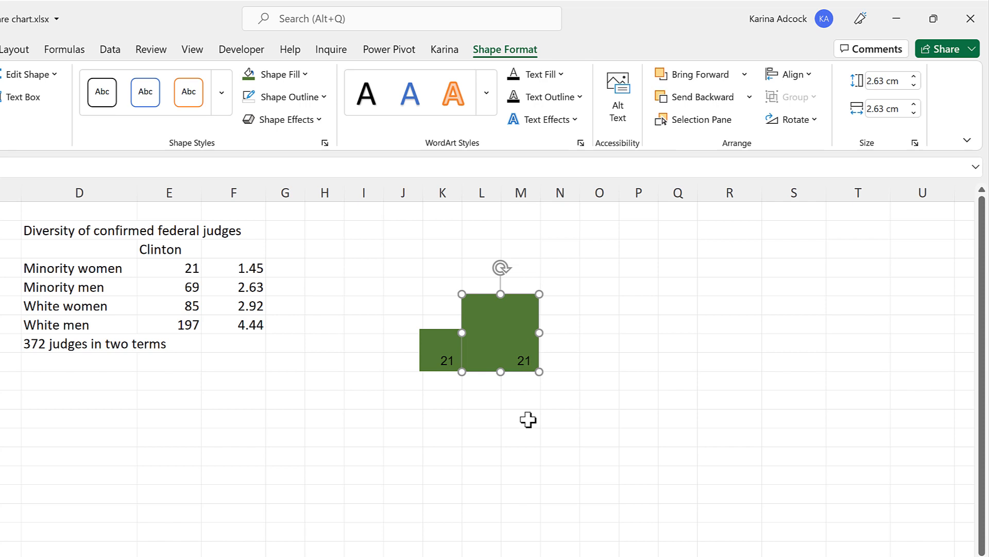
Ctrl-drag further copies sized 2.92 and 4.44 cm and fit them around the shared corner.
{"action": "key", "text": "ctrl"}
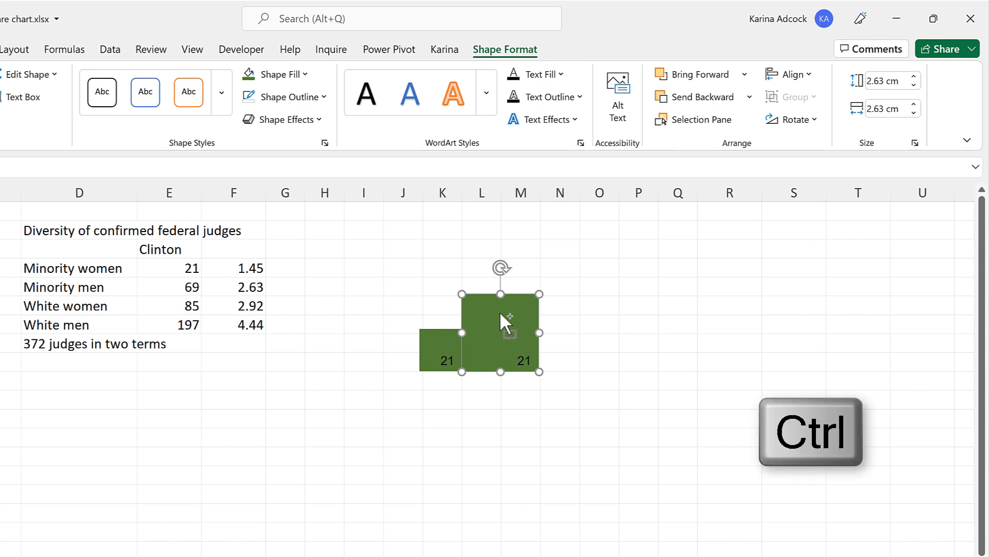
{"action": "left_click_drag", "start_coordinate": [501, 333], "coordinate": [421, 429]}
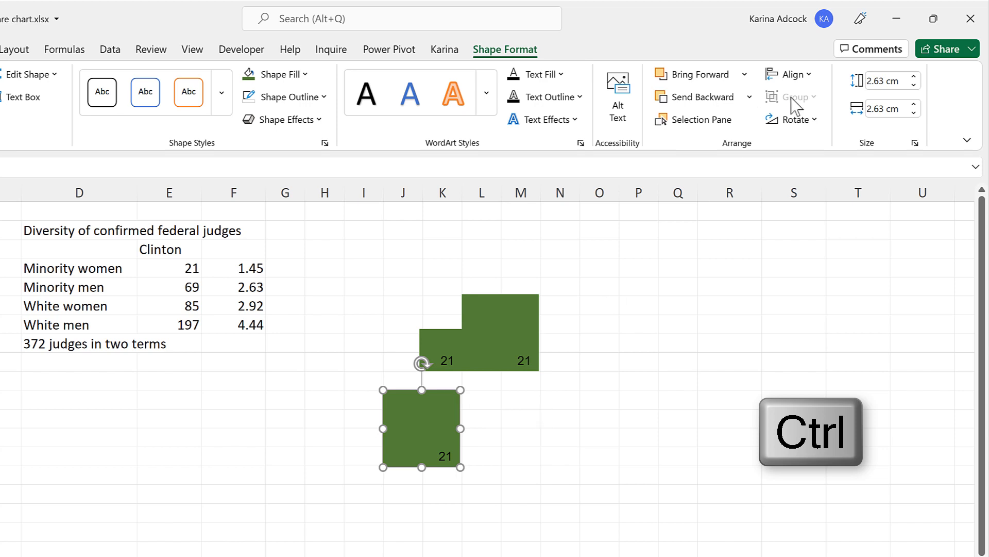
{"action": "left_click", "coordinate": [886, 80]}
{"action": "type", "text": "2.92"}
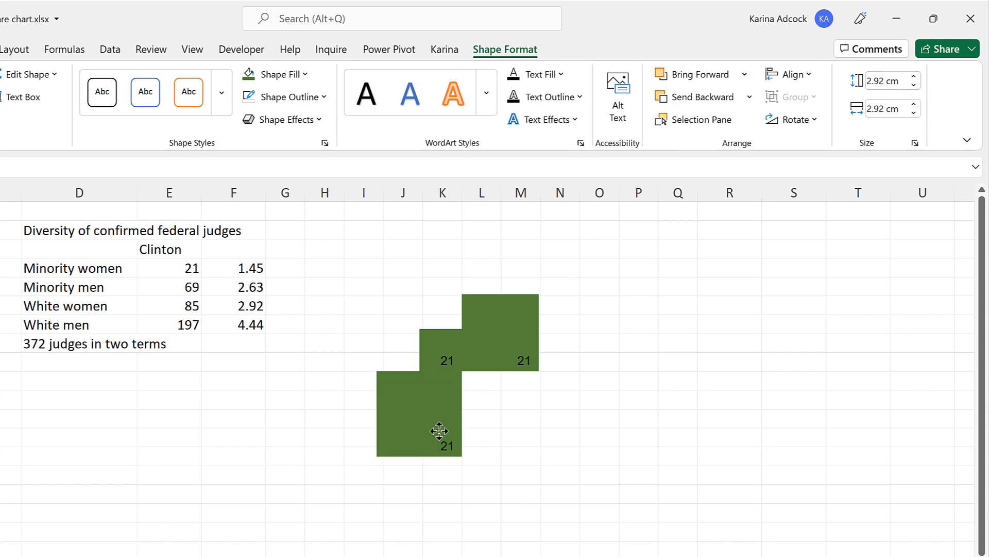
{"action": "left_click", "coordinate": [418, 414]}
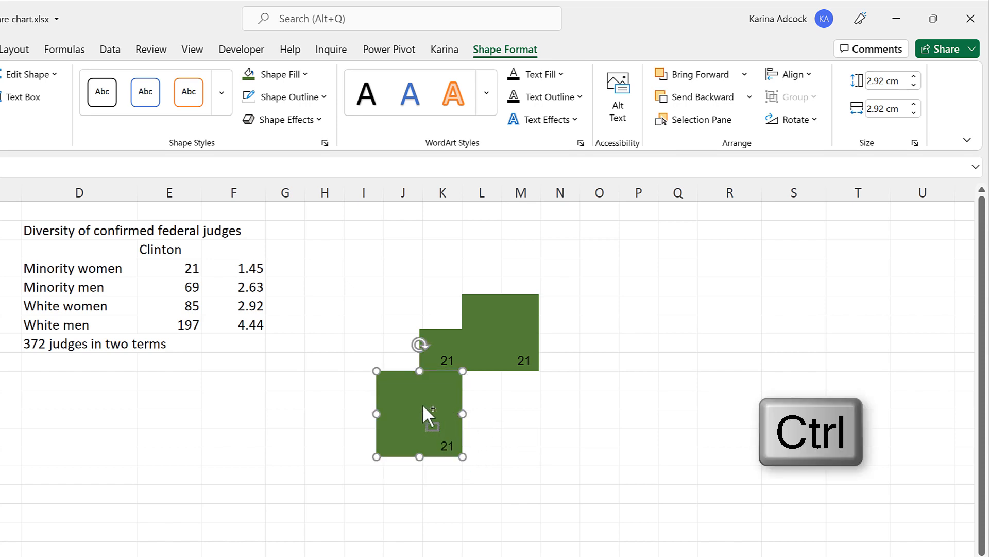
{"action": "left_click_drag", "start_coordinate": [419, 414], "coordinate": [543, 432]}
{"action": "type", "text": "4.44"}
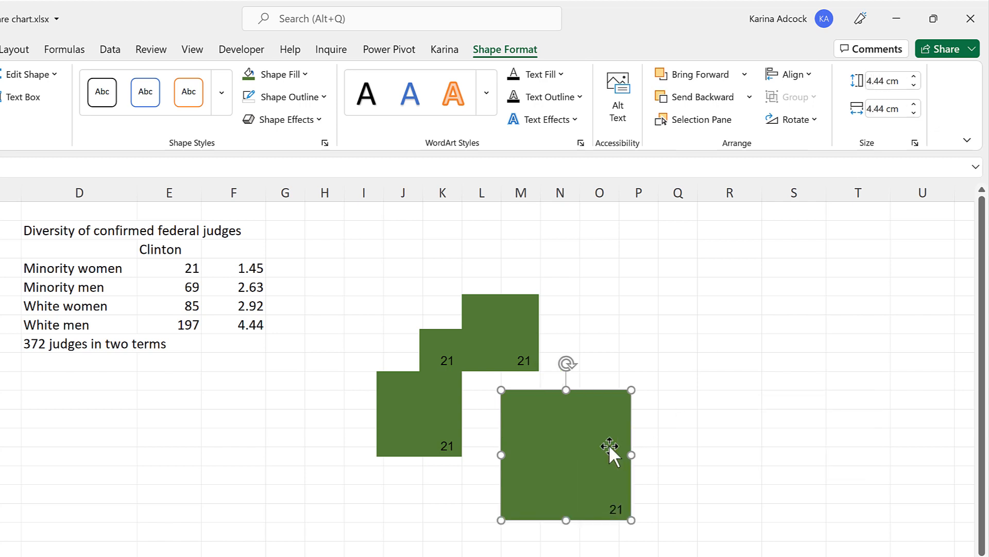
{"action": "left_click_drag", "start_coordinate": [609, 448], "coordinate": [553, 419]}
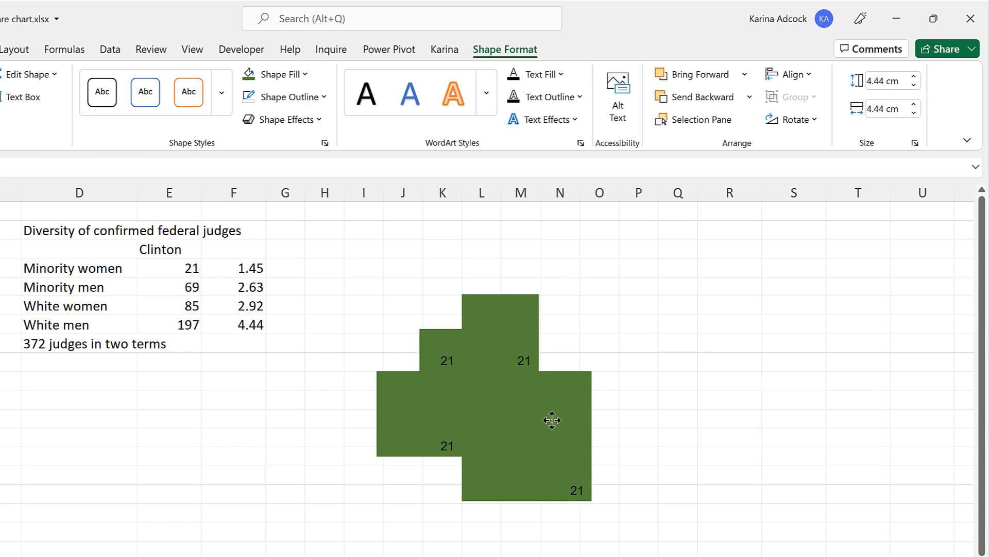
{"action": "left_click", "coordinate": [639, 324]}
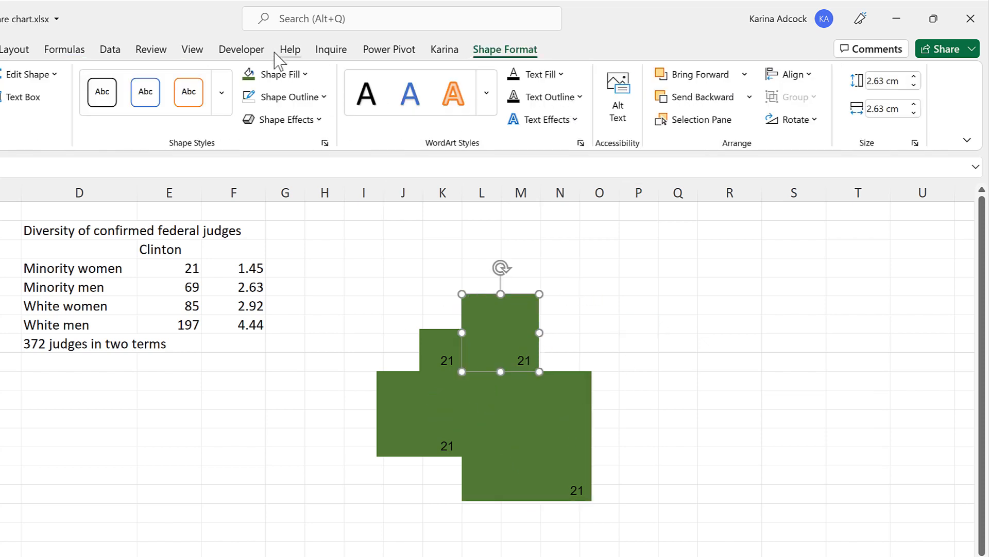
Give the copies light green, dark orange and light orange Shape Fill colours.
{"action": "left_click", "coordinate": [273, 74]}
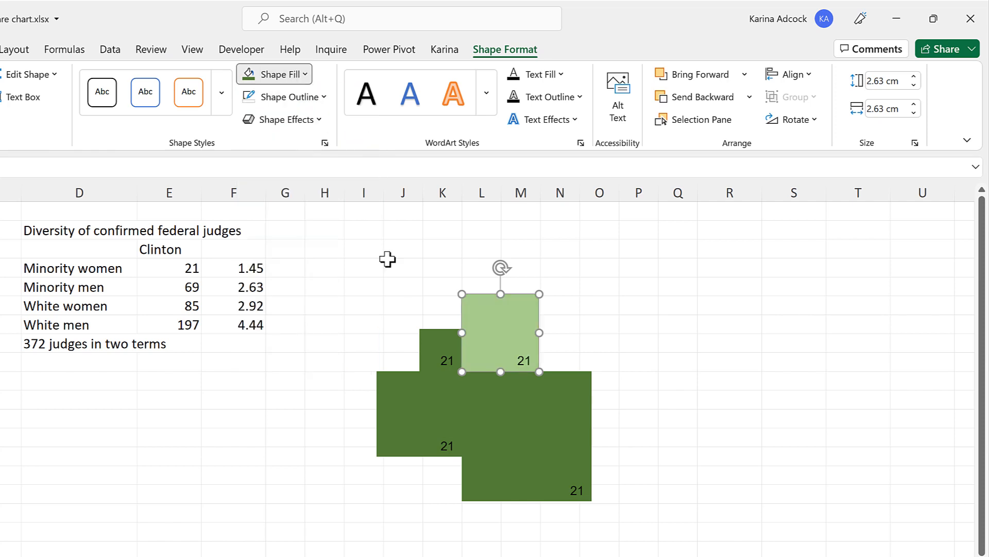
{"action": "left_click", "coordinate": [274, 75]}
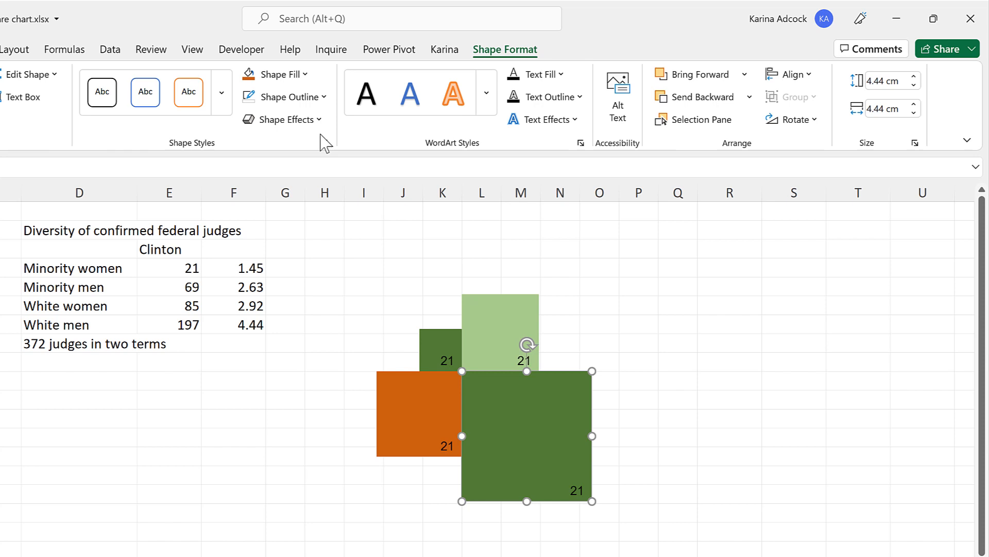
{"action": "left_click", "coordinate": [277, 74]}
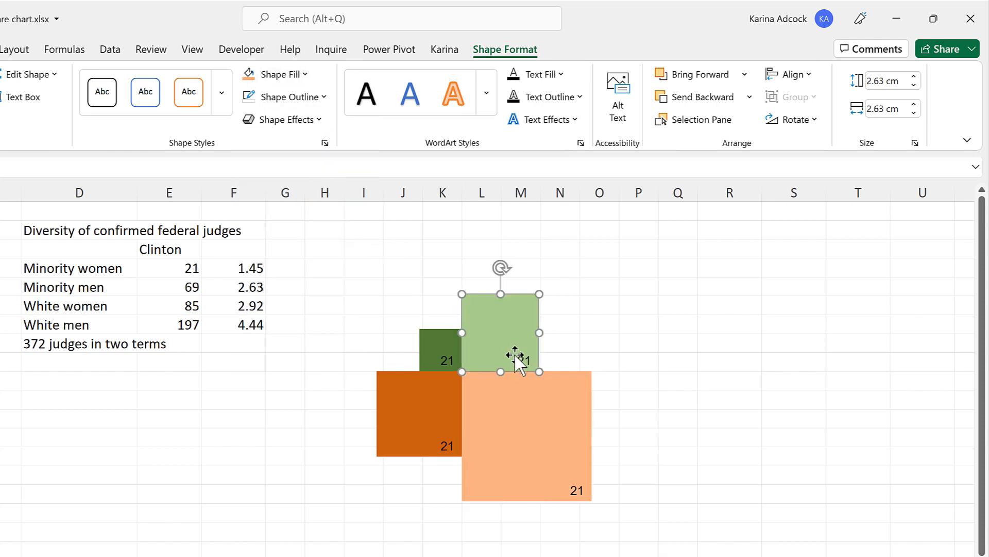
Replace the light green square's 21 with 69, and likewise 85 and 197 on the others.
{"action": "double_click", "coordinate": [521, 361]}
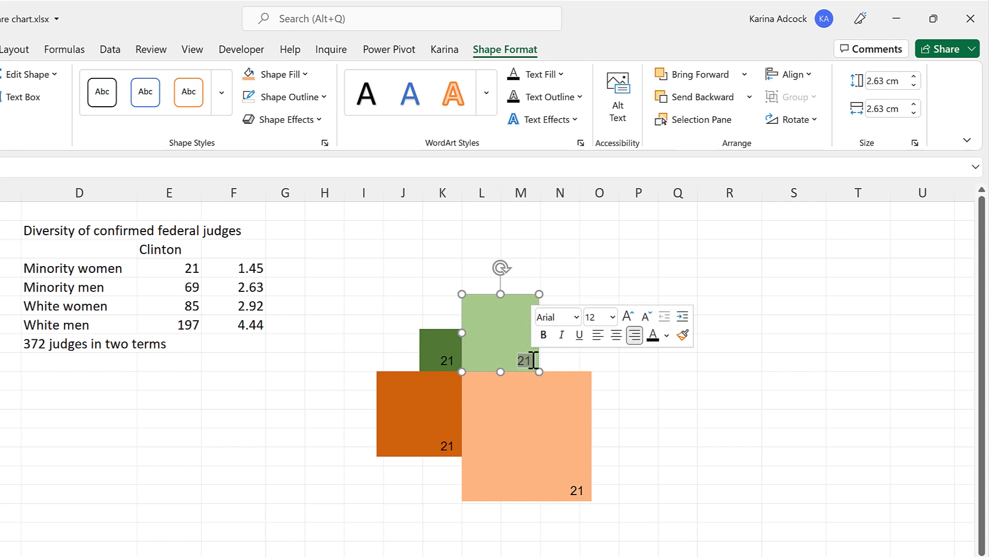
{"action": "type", "text": "69"}
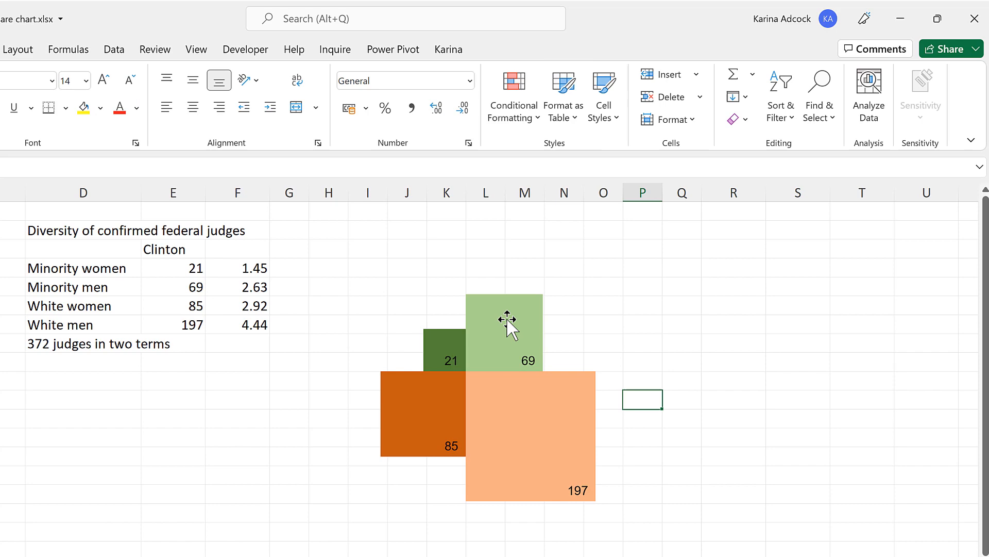
Align the 69, 85 and 197 counts toward the squares' shared centre corner.
{"action": "left_click", "coordinate": [504, 322]}
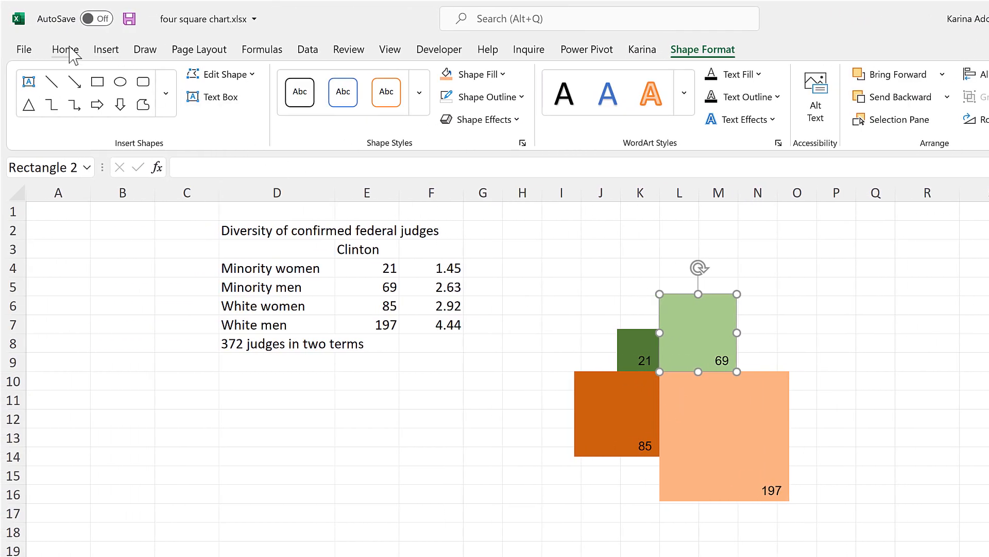
{"action": "left_click", "coordinate": [65, 50]}
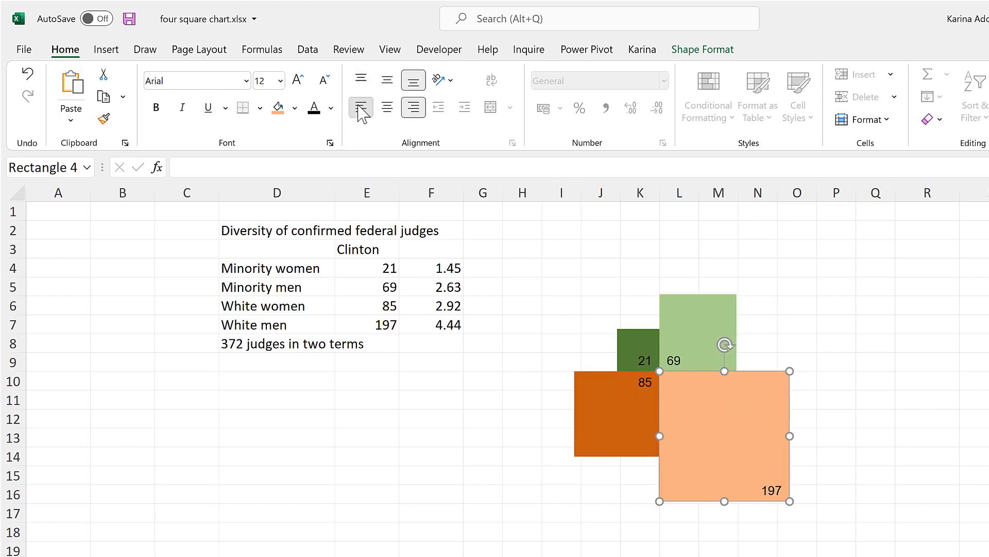
{"action": "left_click", "coordinate": [522, 230]}
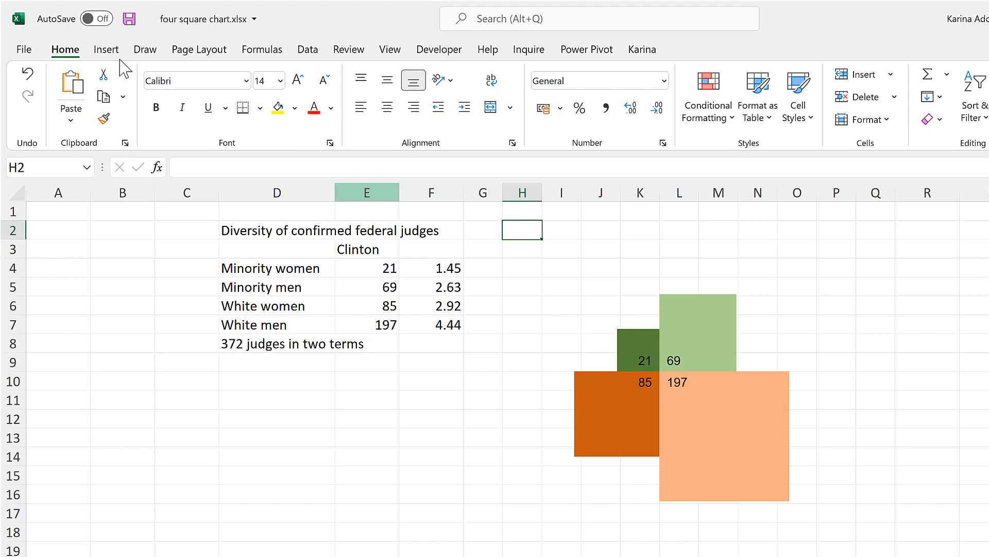
Insert a horizontal line along the squares' shared edge and set its outline weight to 1½ pt.
{"action": "left_click", "coordinate": [106, 49]}
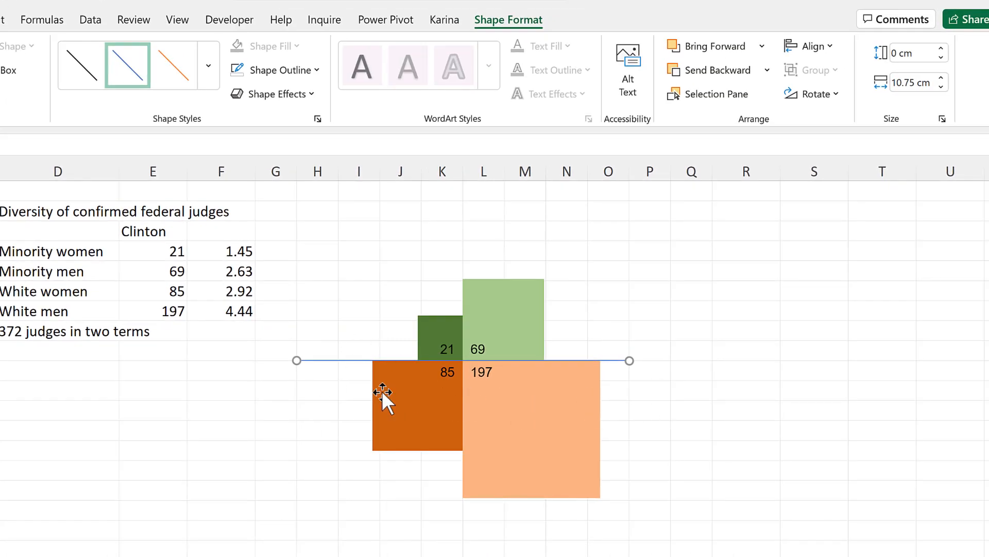
{"action": "mouse_move", "coordinate": [538, 403]}
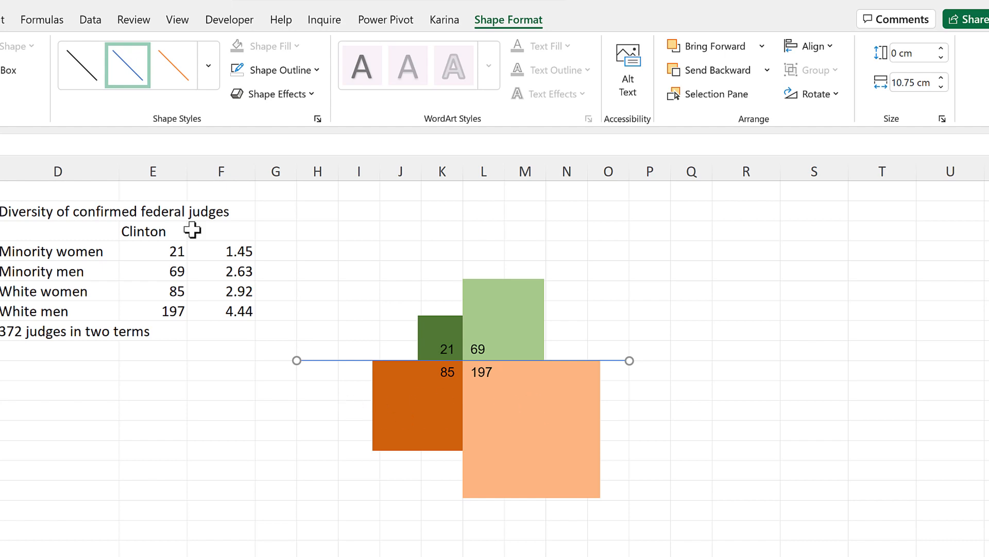
{"action": "left_click", "coordinate": [274, 69]}
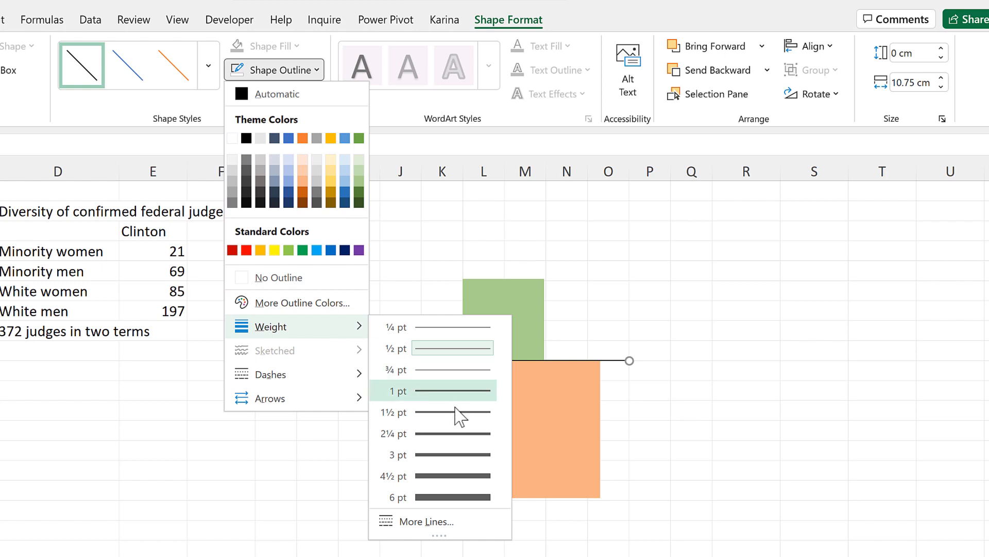
{"action": "left_click", "coordinate": [399, 391]}
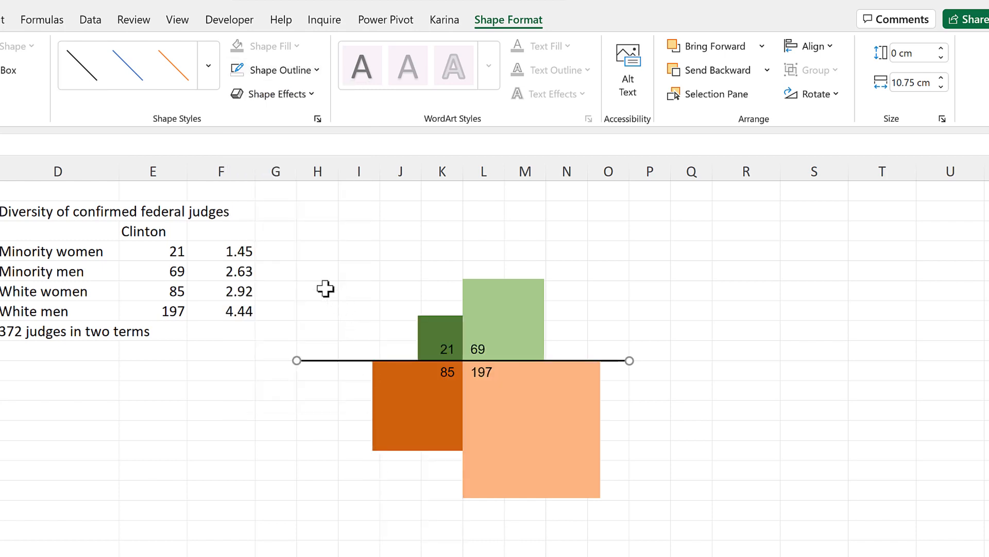
{"action": "left_click", "coordinate": [317, 288]}
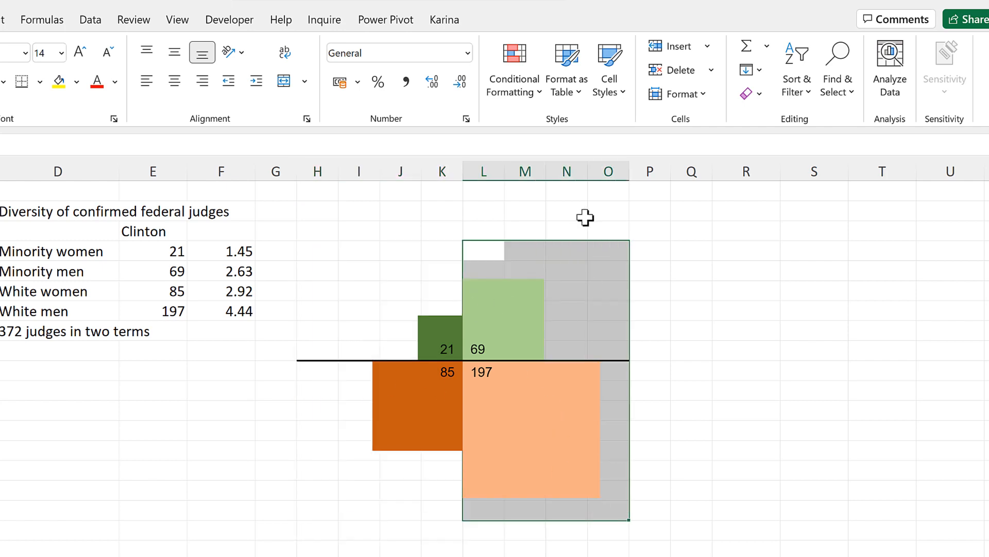
{"action": "mouse_move", "coordinate": [722, 372]}
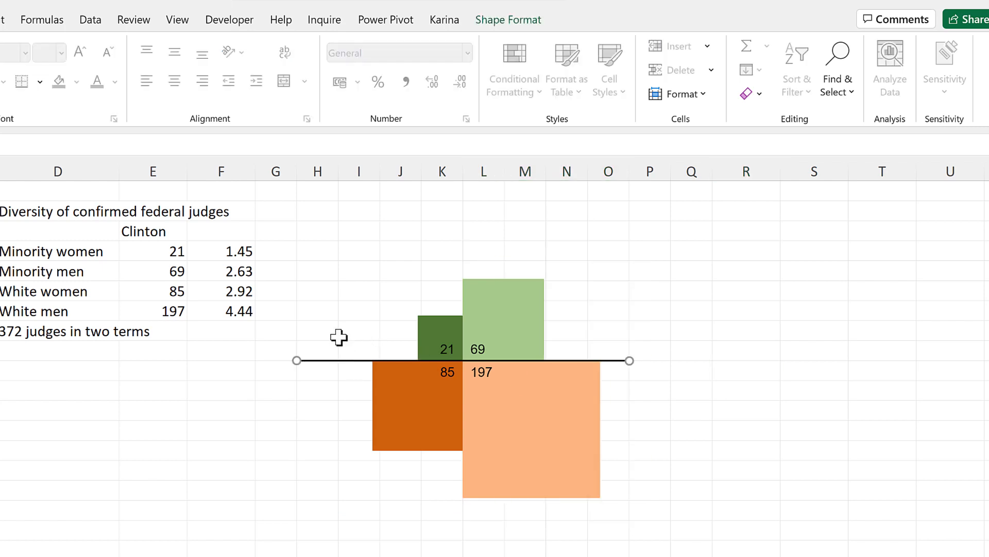
Duplicate the horizontal axis line and rotate the copy 90° into a vertical axis through the squares' corner.
{"action": "key", "text": "ctrl+d"}
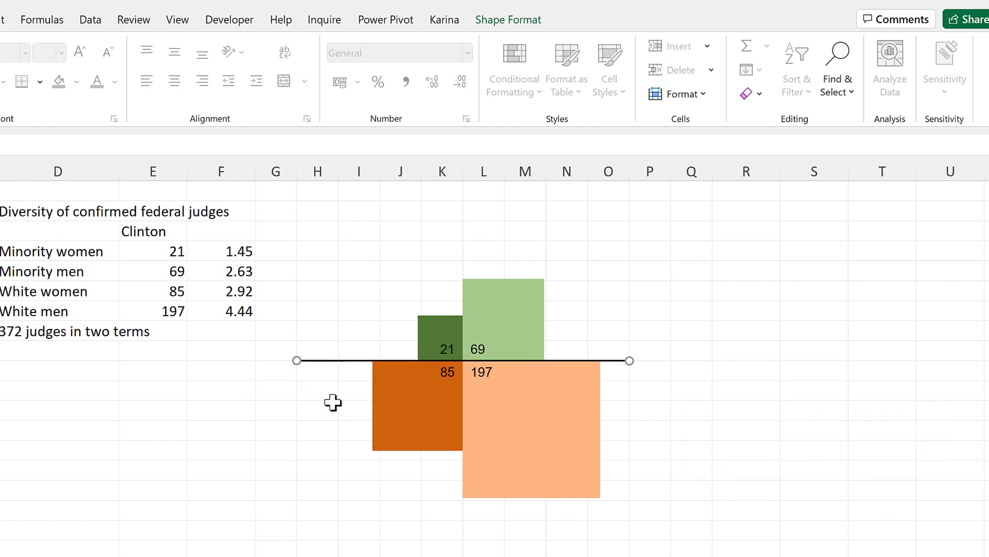
{"action": "mouse_move", "coordinate": [456, 377]}
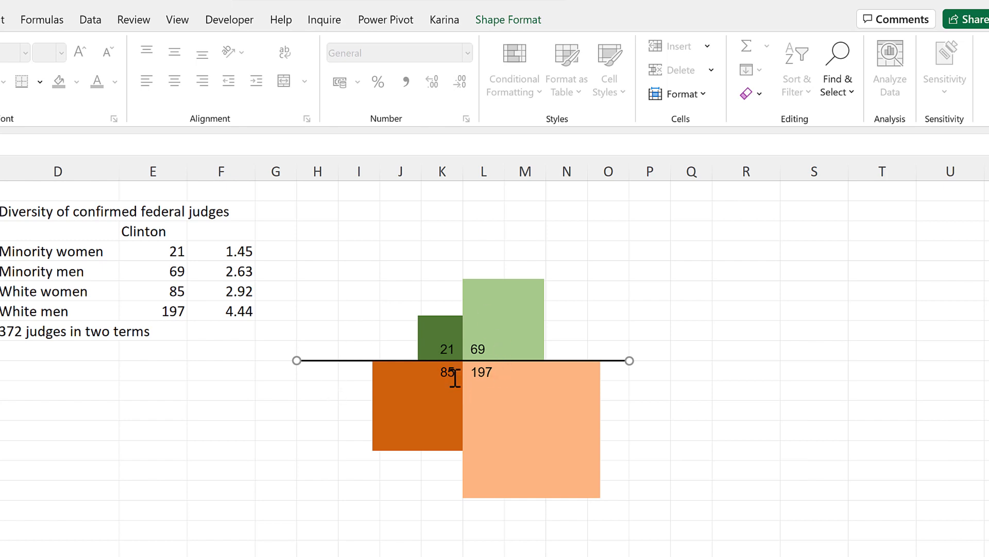
{"action": "left_click", "coordinate": [508, 20]}
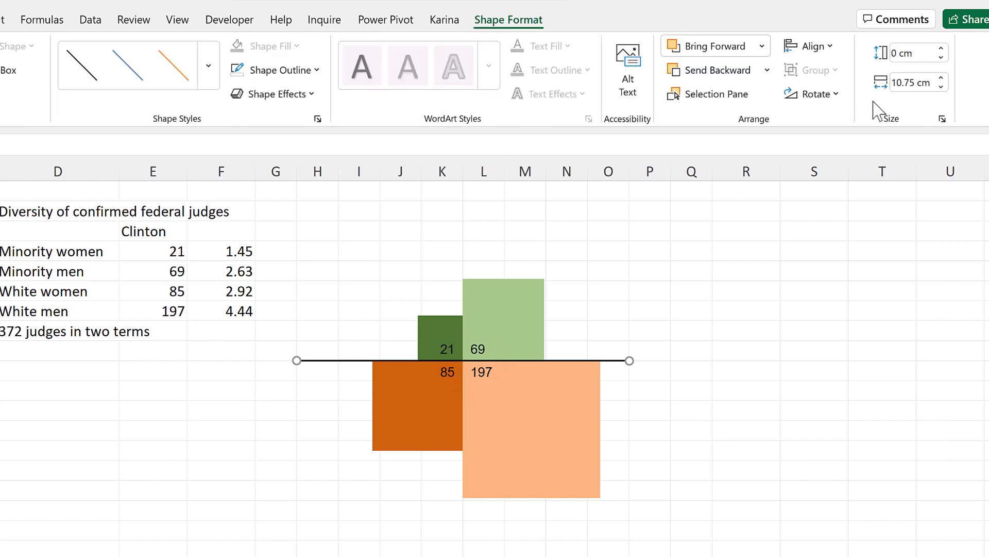
{"action": "left_click", "coordinate": [813, 94]}
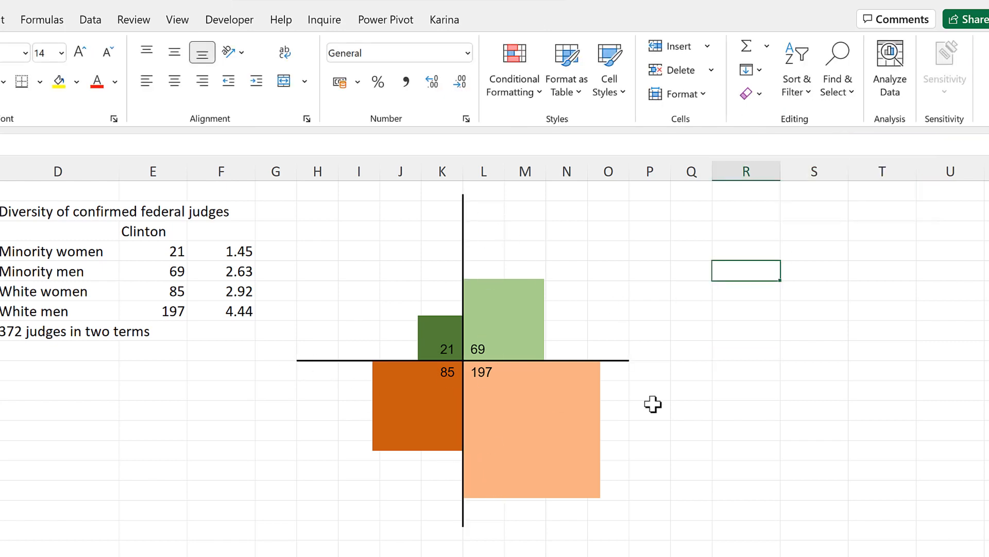
{"action": "mouse_move", "coordinate": [705, 392]}
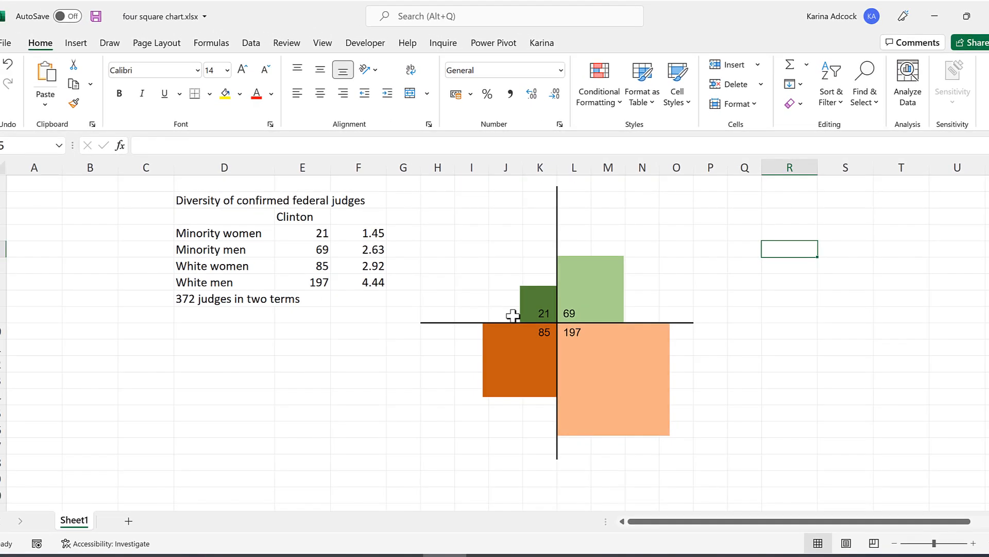
Add a text box label linked to the Minority women cell =$D$4.
{"action": "left_click", "coordinate": [75, 44]}
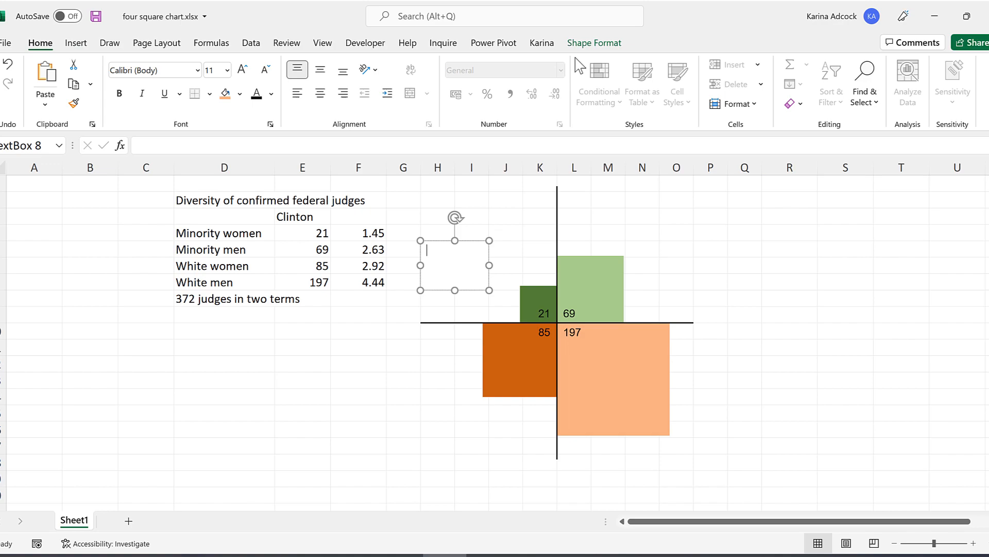
{"action": "left_click", "coordinate": [841, 64]}
{"action": "type", "text": "="}
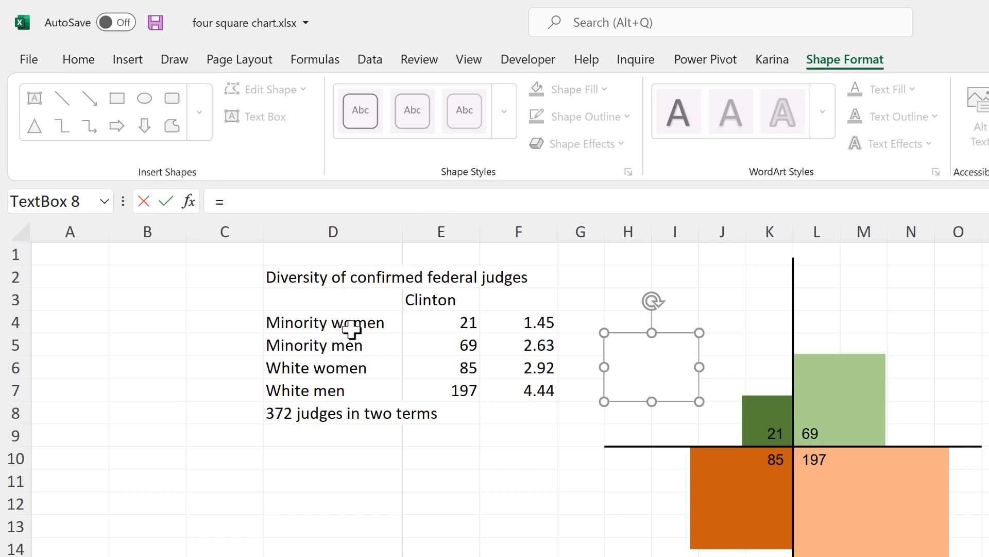
{"action": "left_click", "coordinate": [333, 321]}
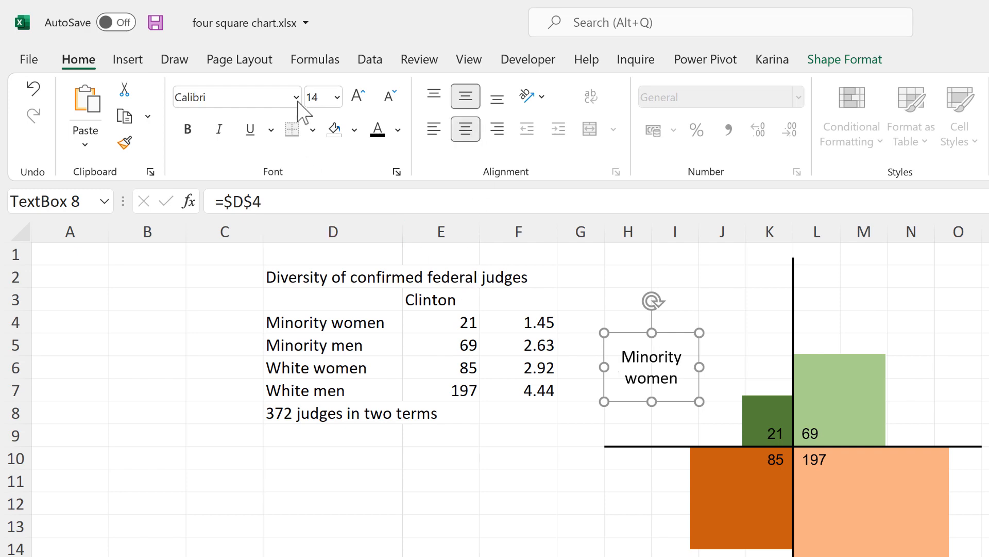
Format the label in bold Arial 14 with dark green font colour matching its square.
{"action": "left_click", "coordinate": [294, 96]}
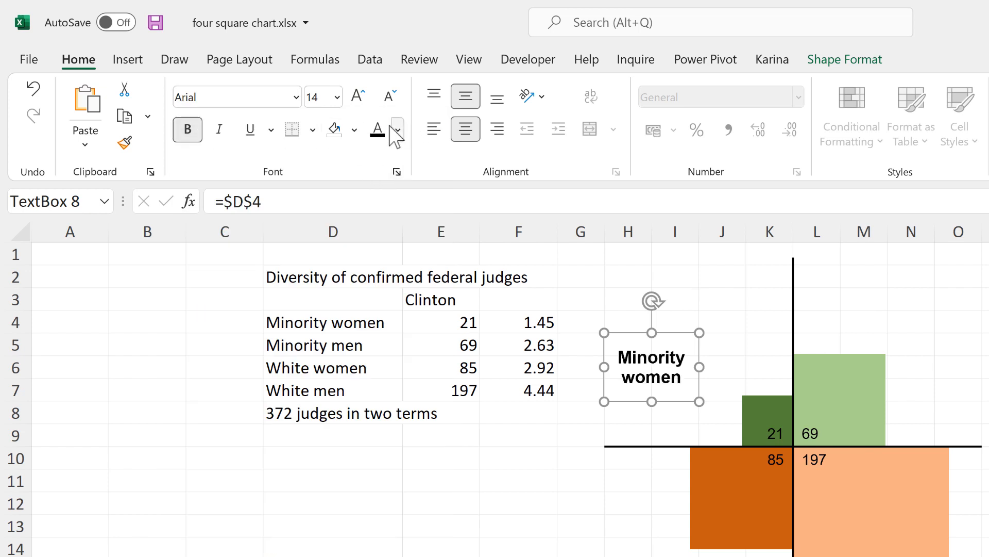
{"action": "left_click", "coordinate": [396, 130]}
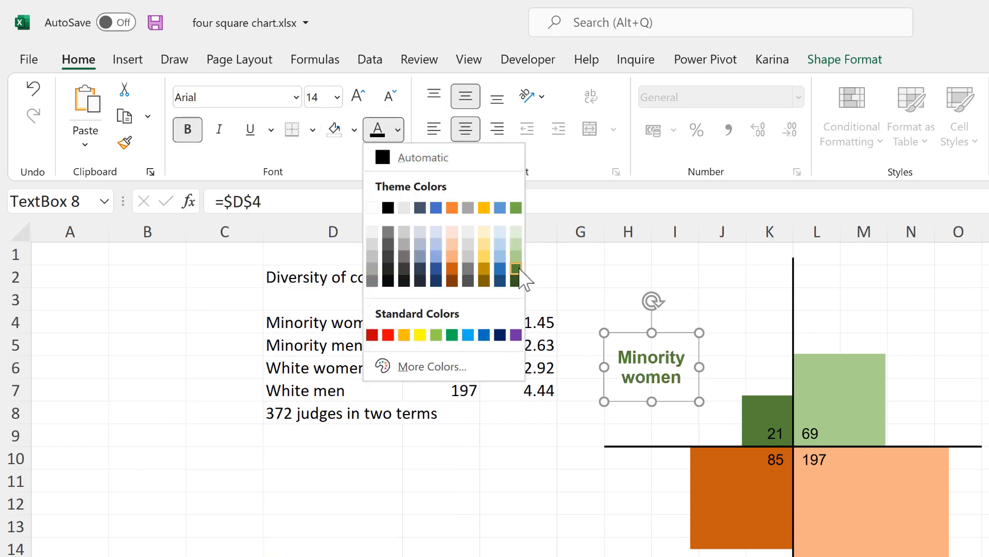
{"action": "left_click", "coordinate": [517, 269]}
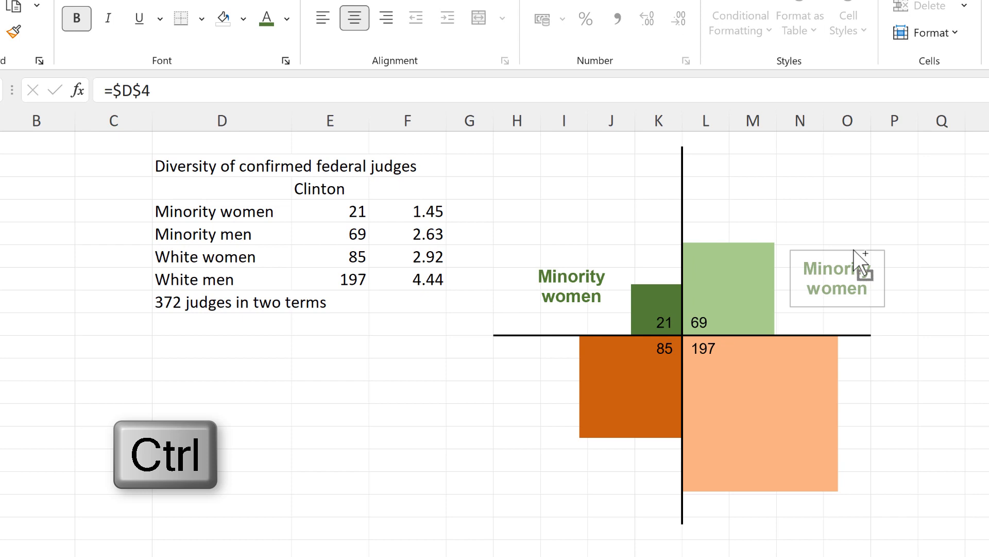
Drop a copy of the label beside the light green square for the Minority men name.
{"action": "left_click", "coordinate": [836, 278]}
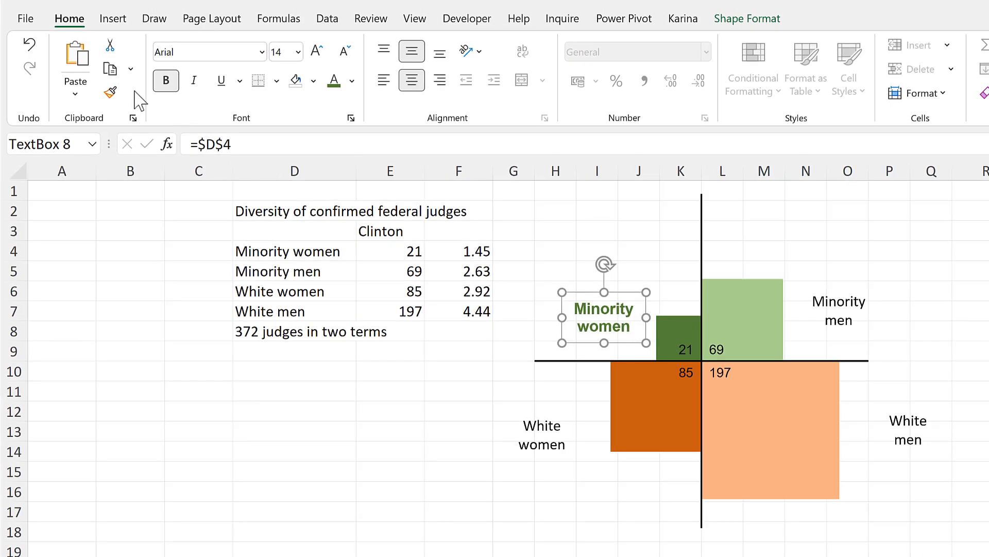
Paint the Minority women label's bold dark green formatting onto the other labels with Format Painter.
{"action": "left_click", "coordinate": [110, 92]}
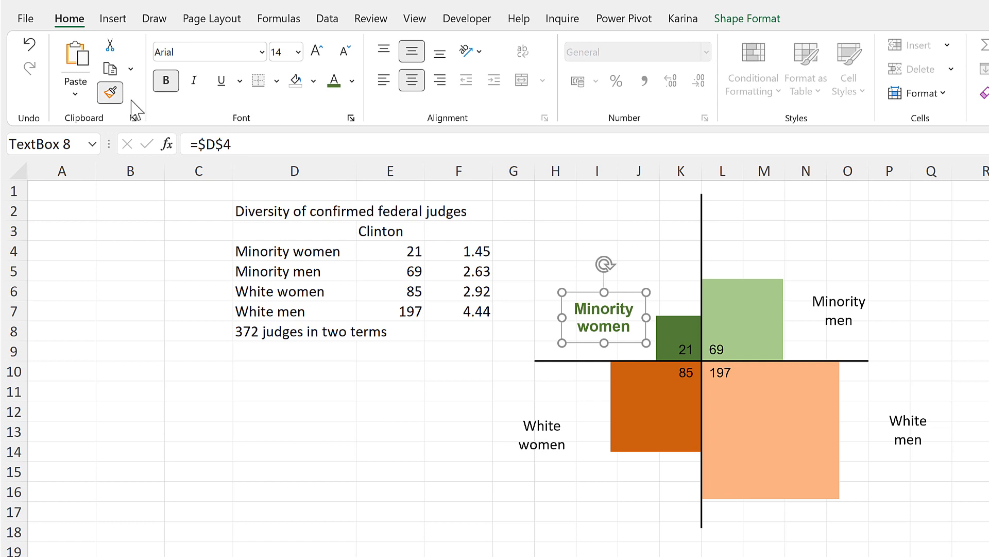
{"action": "mouse_move", "coordinate": [833, 309]}
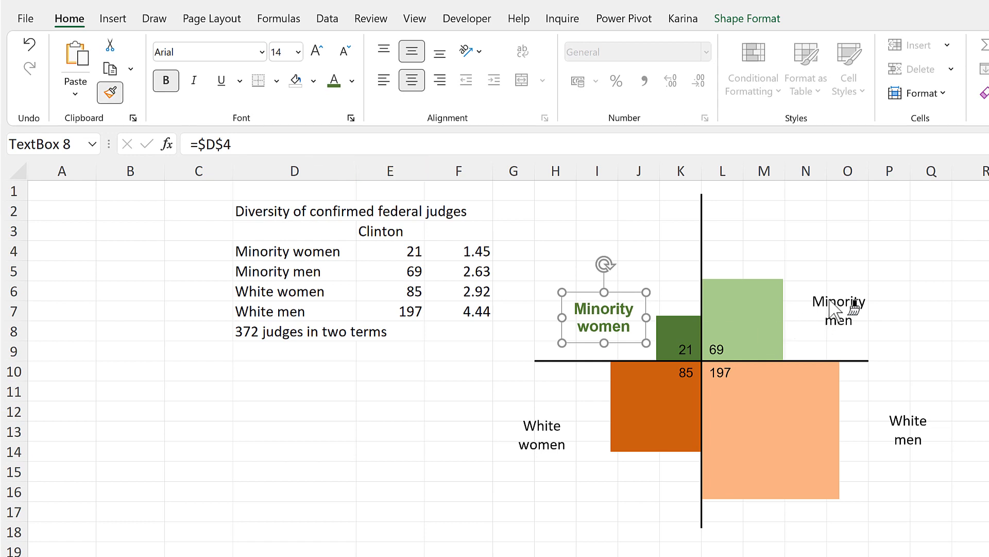
{"action": "left_click", "coordinate": [541, 434]}
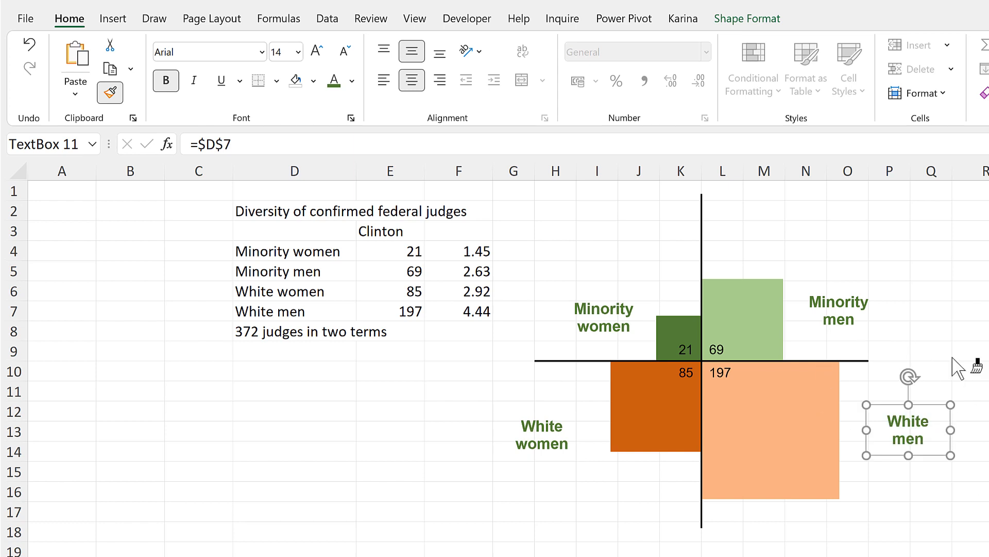
{"action": "key", "text": "Escape"}
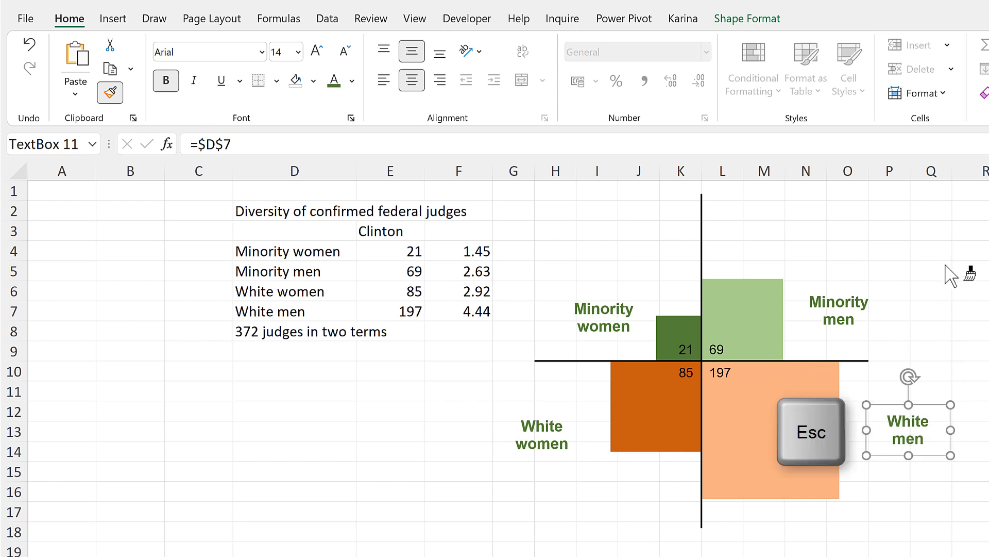
{"action": "mouse_move", "coordinate": [824, 314]}
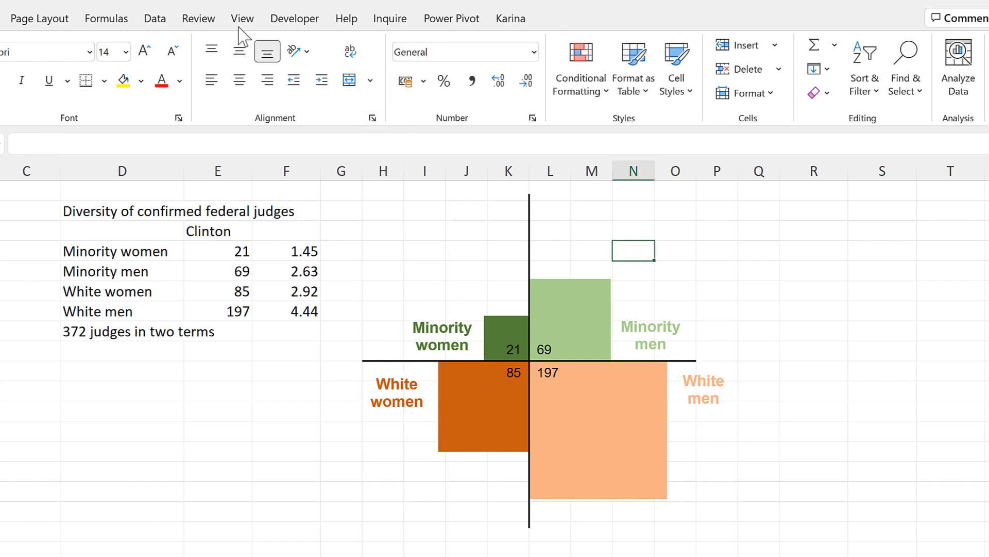
Turn off worksheet gridlines from View and select all chart shapes and labels.
{"action": "left_click", "coordinate": [241, 19]}
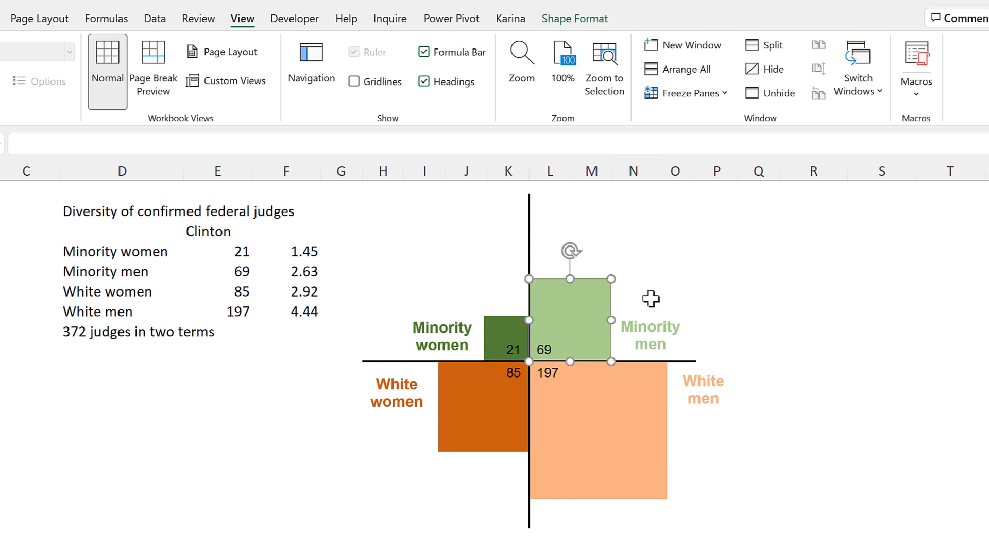
{"action": "mouse_move", "coordinate": [678, 295]}
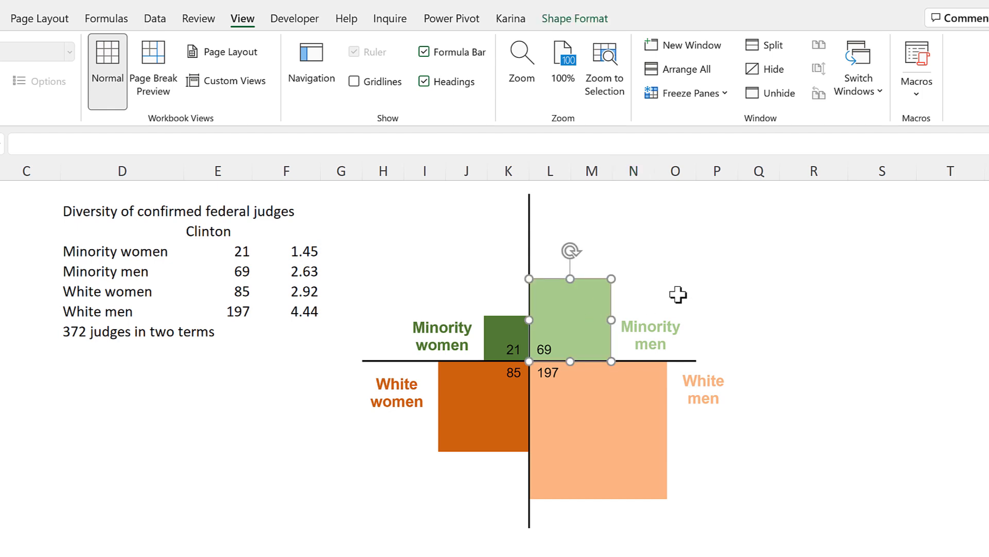
{"action": "key", "text": "ctrl+a"}
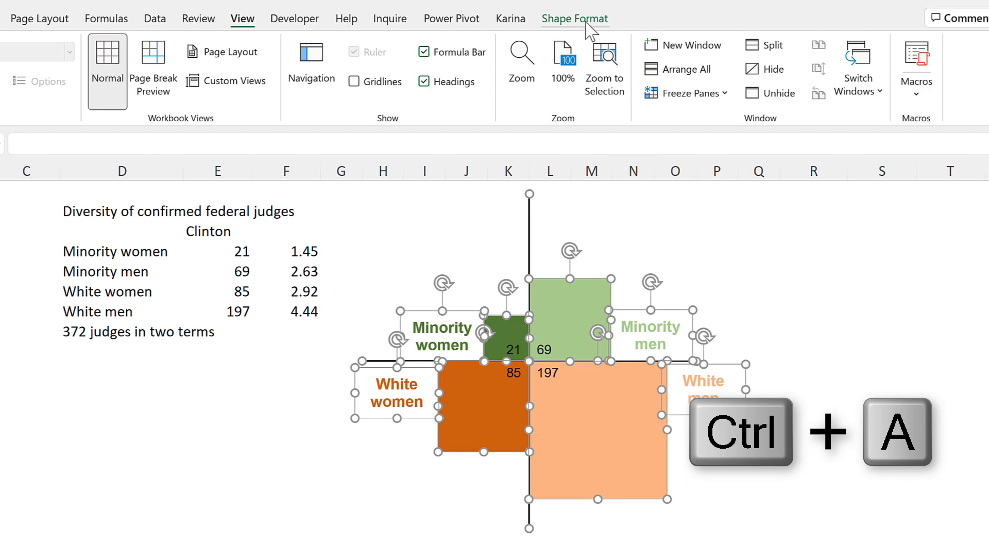
Group all squares, axis lines and labels into one chart object and deselect it.
{"action": "left_click", "coordinate": [883, 69]}
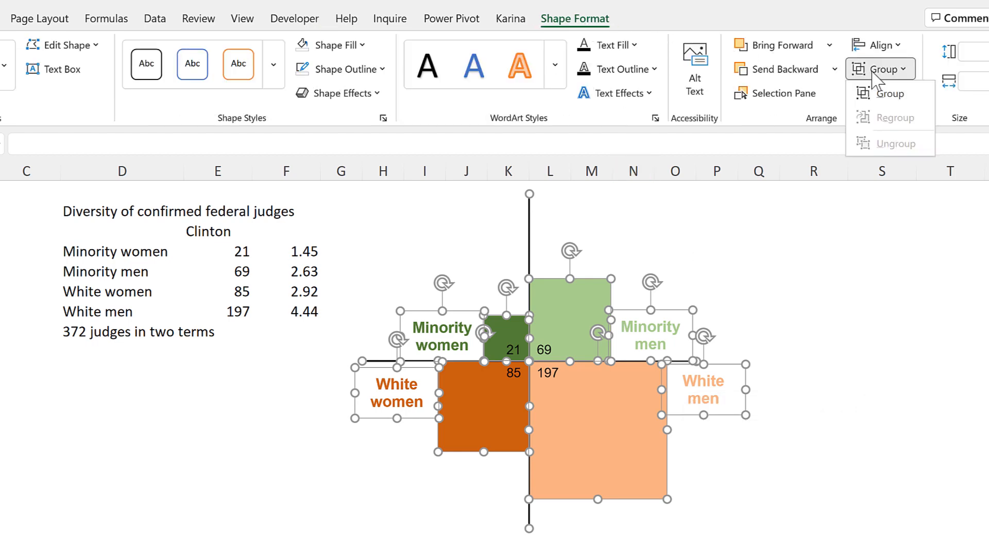
{"action": "left_click", "coordinate": [892, 92]}
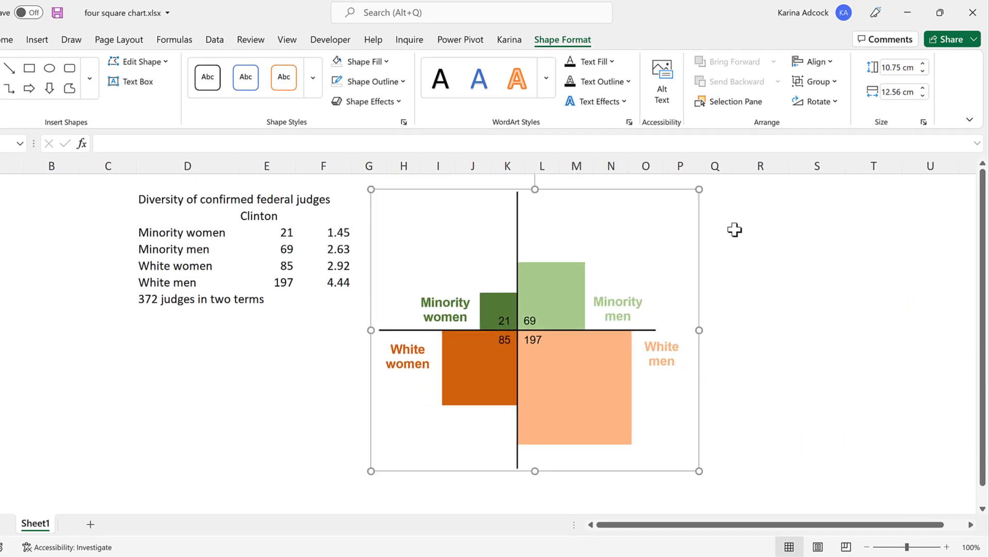
{"action": "left_click", "coordinate": [760, 232]}
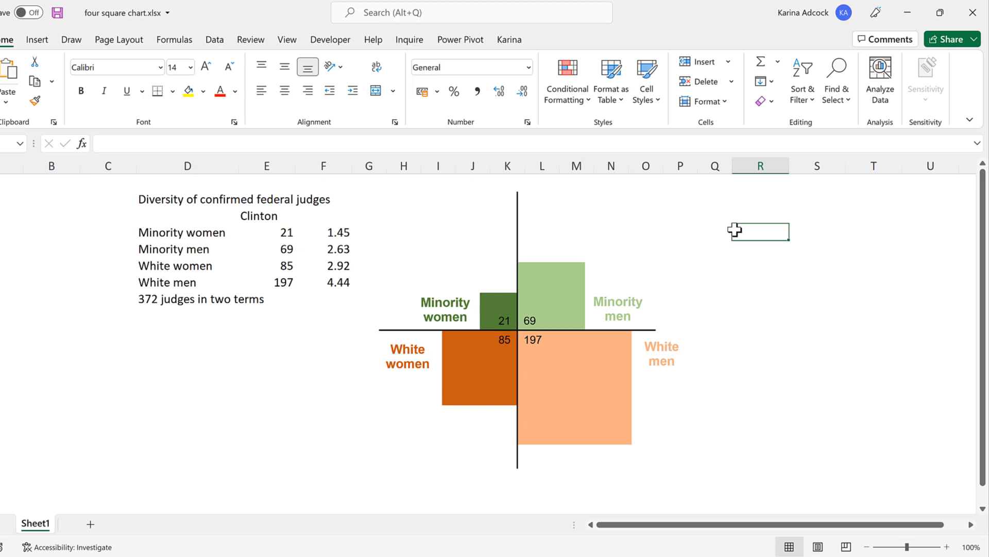